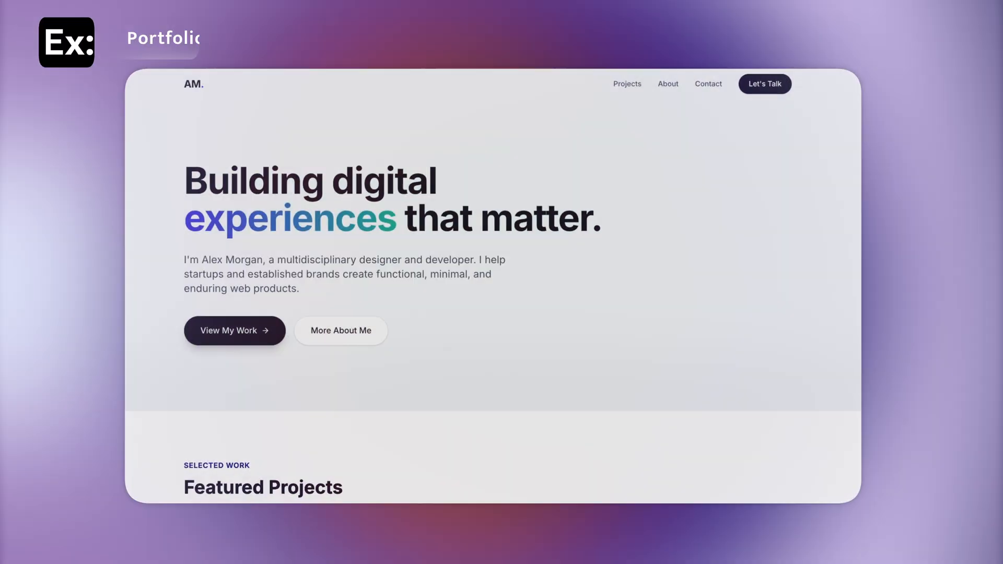
Step: Scroll through the portfolio, Profit Studio and AI Travel Planner example sites
{"action": "scroll", "scroll_direction": "down", "scroll_amount": 3}
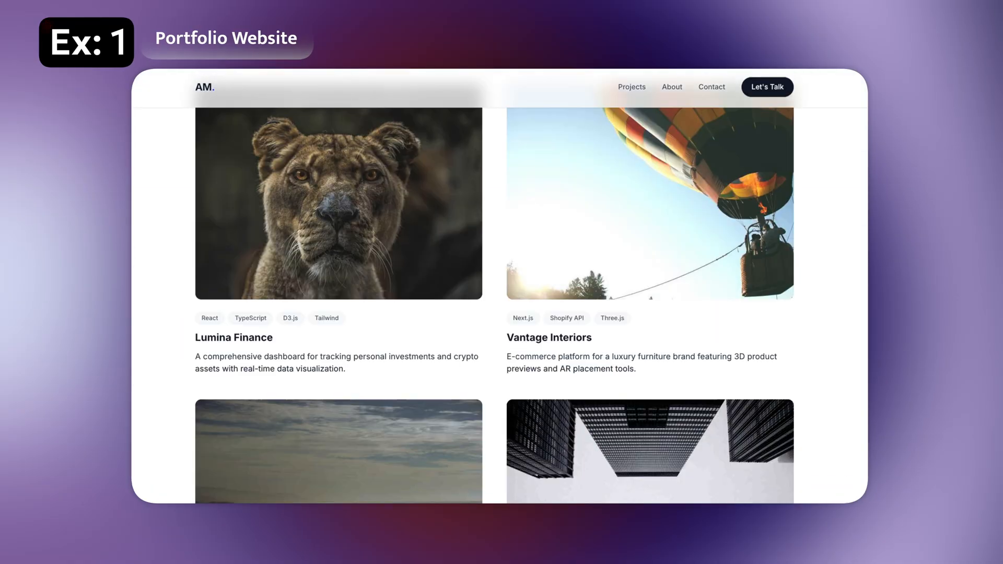
{"action": "left_click", "coordinate": [671, 87]}
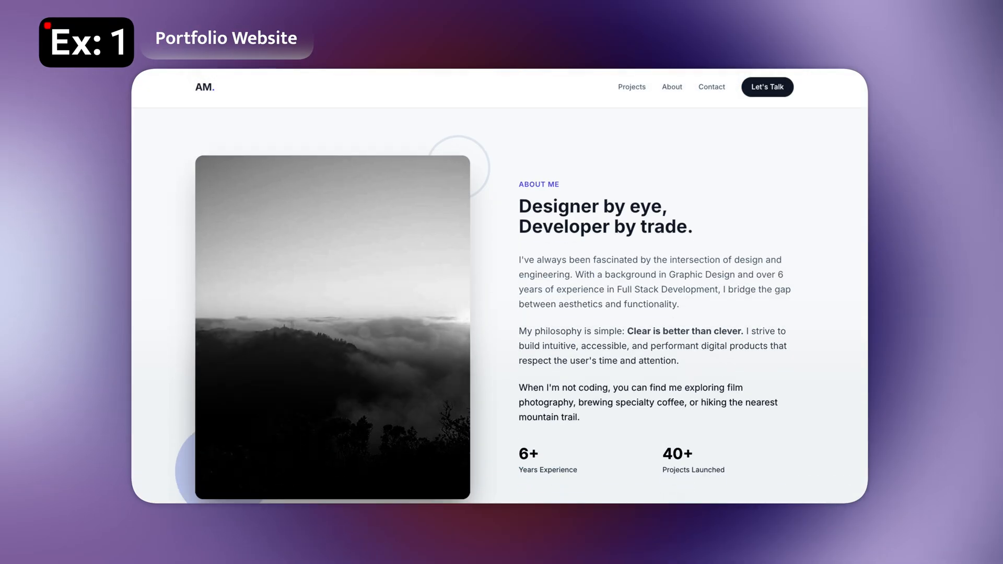
{"action": "left_click", "coordinate": [710, 86]}
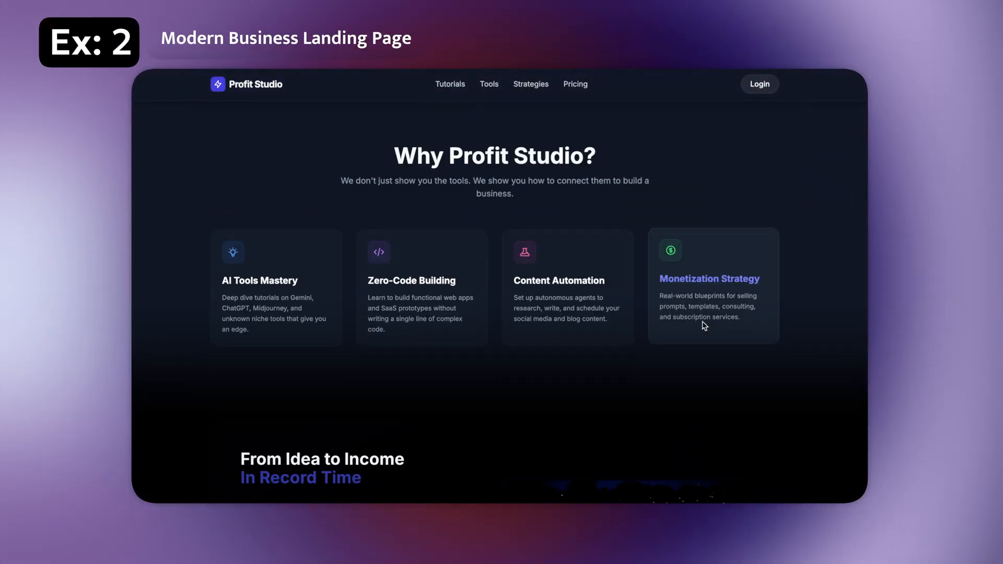
{"action": "scroll", "scroll_direction": "down", "scroll_amount": 3}
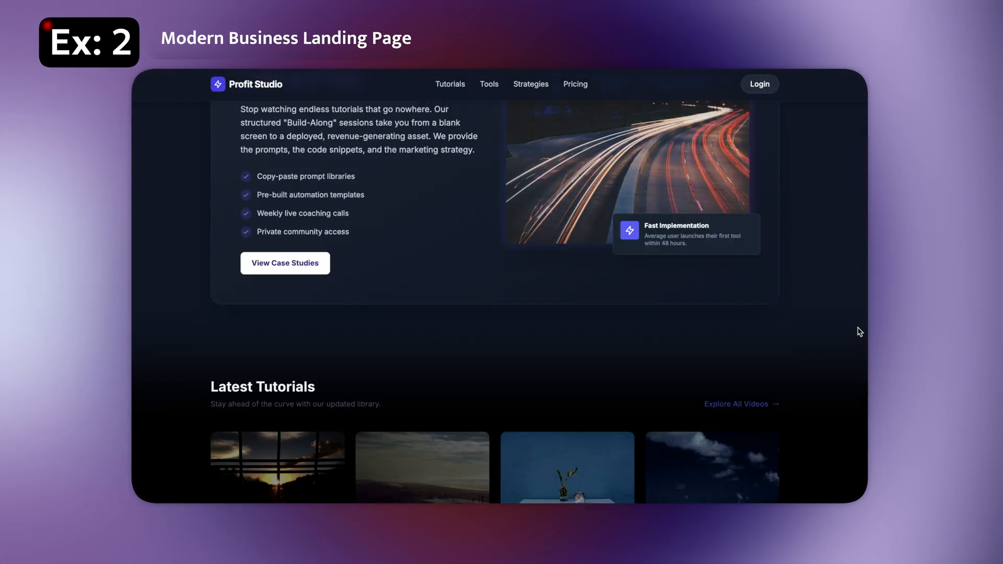
{"action": "scroll", "scroll_direction": "down", "scroll_amount": 3}
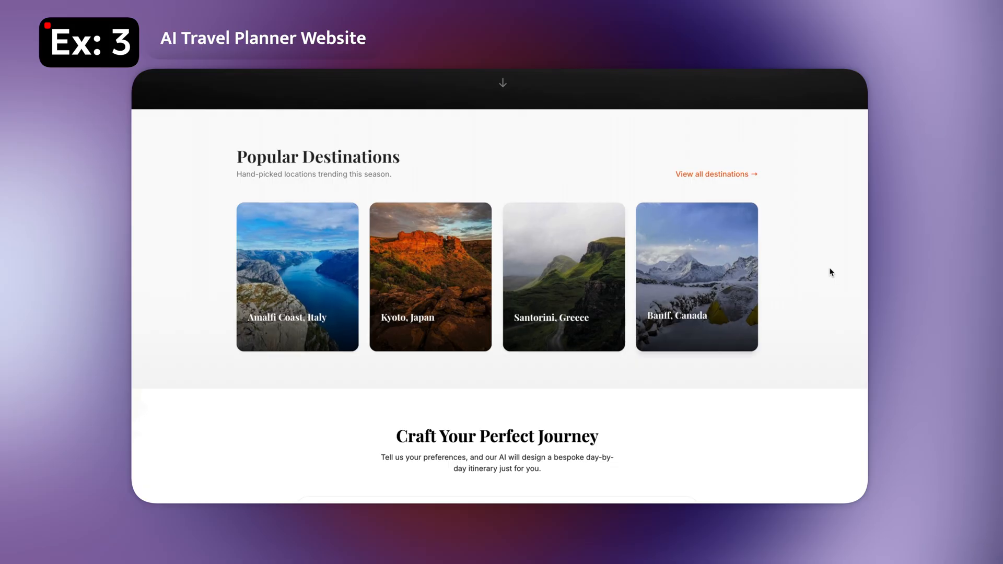
{"action": "scroll", "scroll_direction": "down", "scroll_amount": 3}
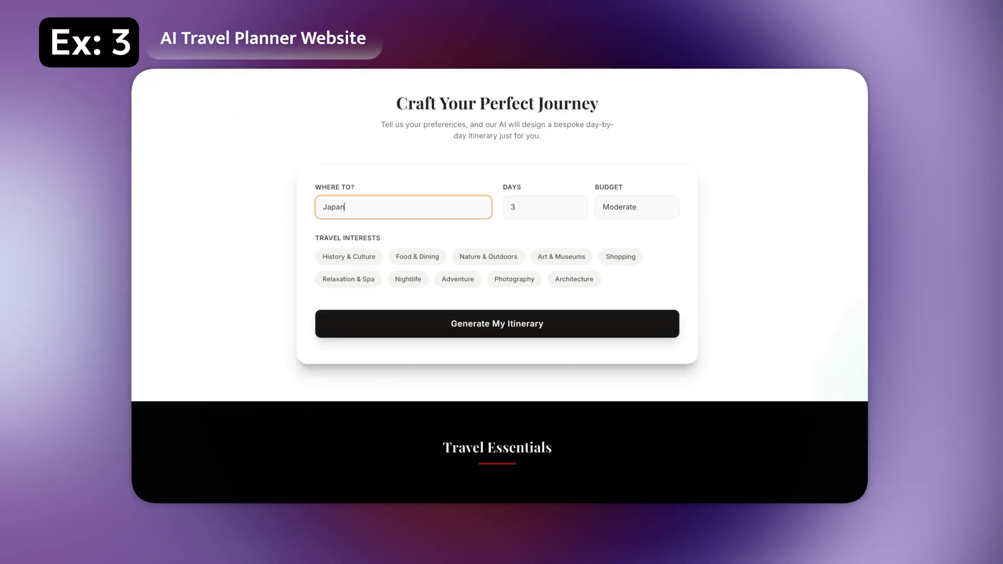
{"action": "left_click", "coordinate": [496, 323]}
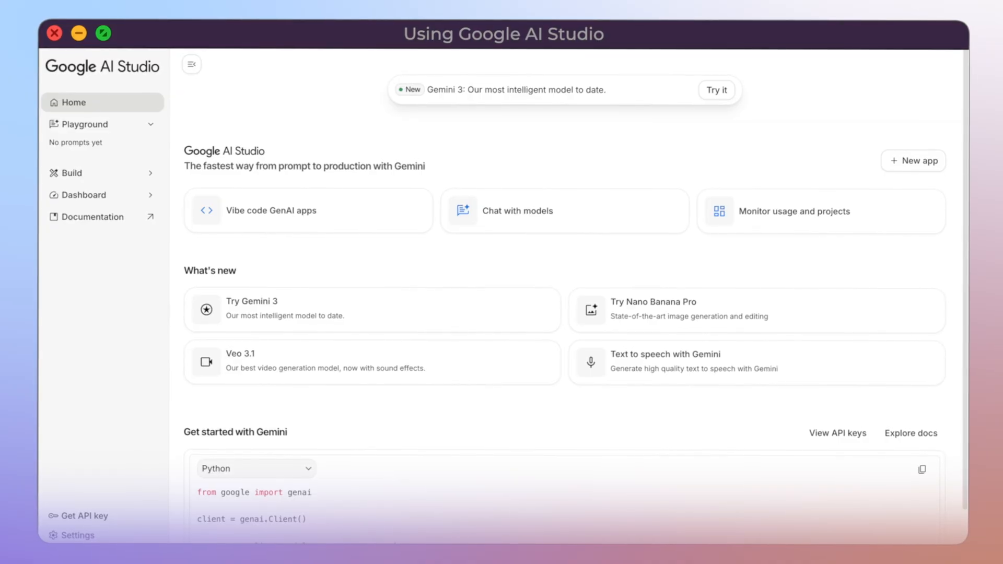
{"action": "mouse_move", "coordinate": [843, 497]}
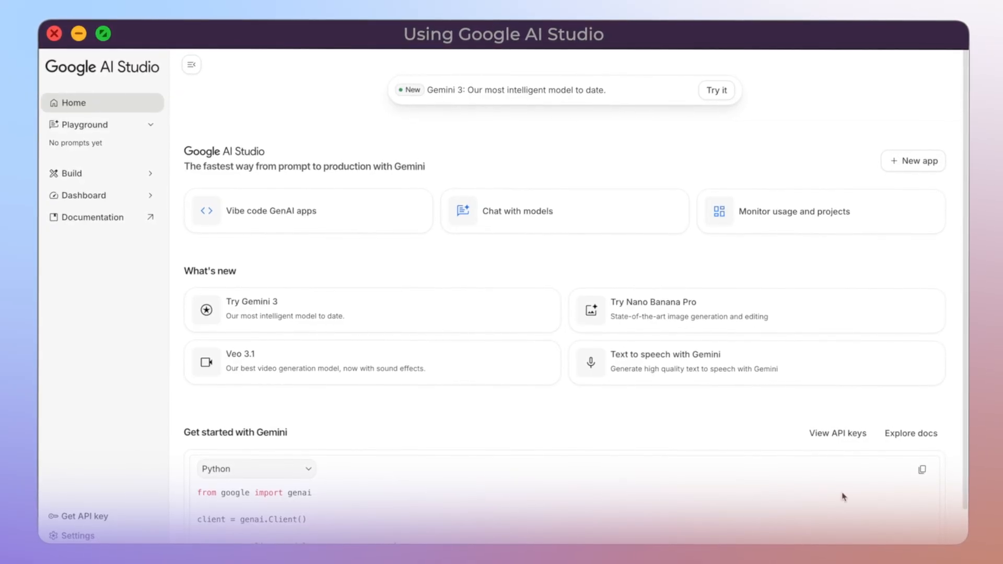
{"action": "mouse_move", "coordinate": [933, 383]}
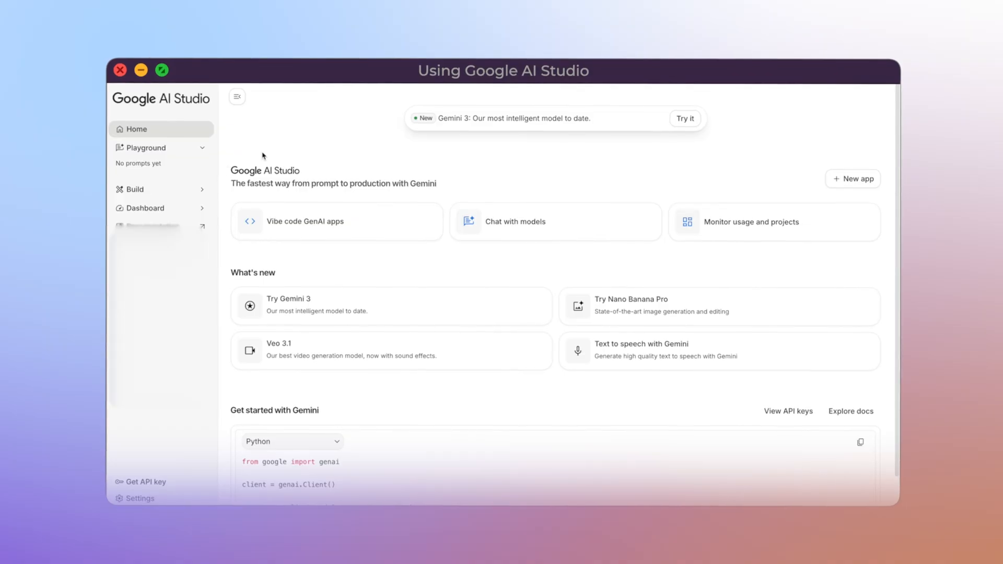
Step: Browse the Build gallery of featured apps to the bottom, then return to the top
{"action": "left_click", "coordinate": [134, 189]}
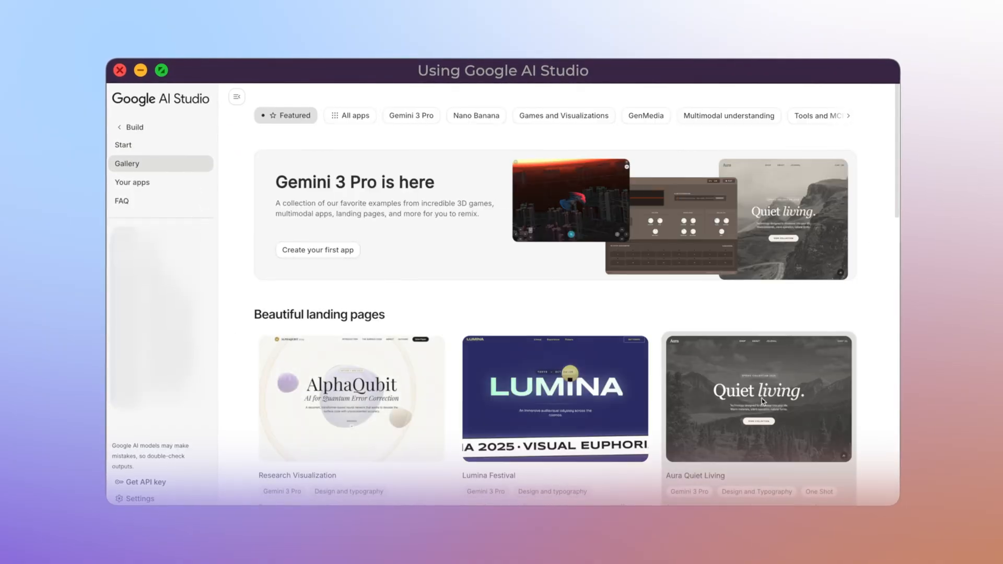
{"action": "scroll", "scroll_direction": "down", "scroll_amount": 3}
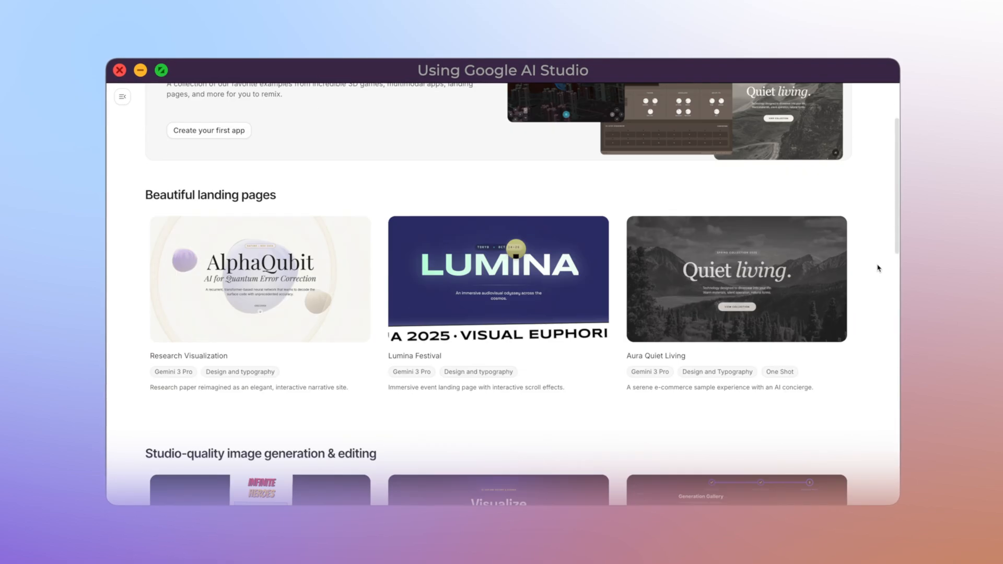
{"action": "scroll", "scroll_direction": "down", "scroll_amount": 3}
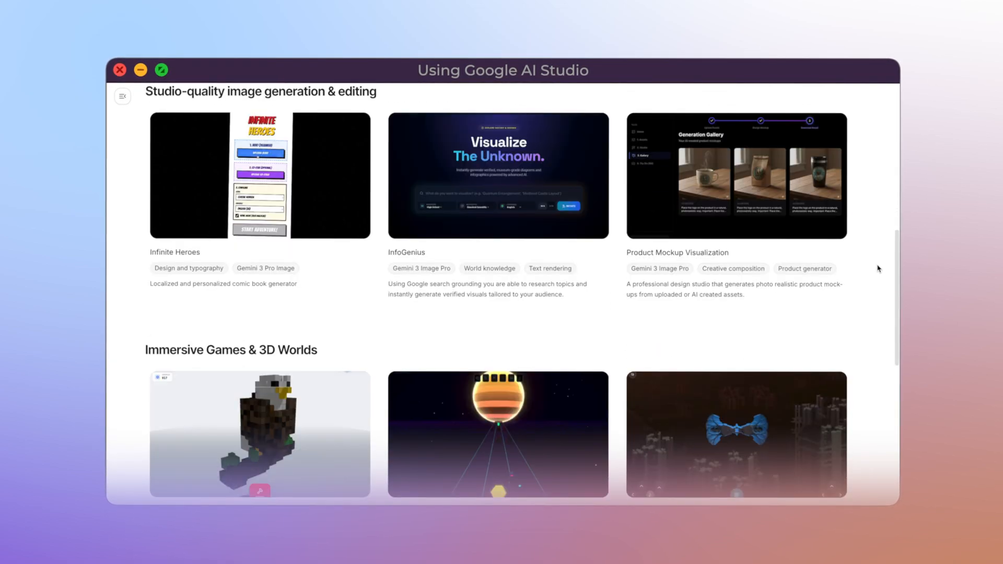
{"action": "scroll", "scroll_direction": "down", "scroll_amount": 3}
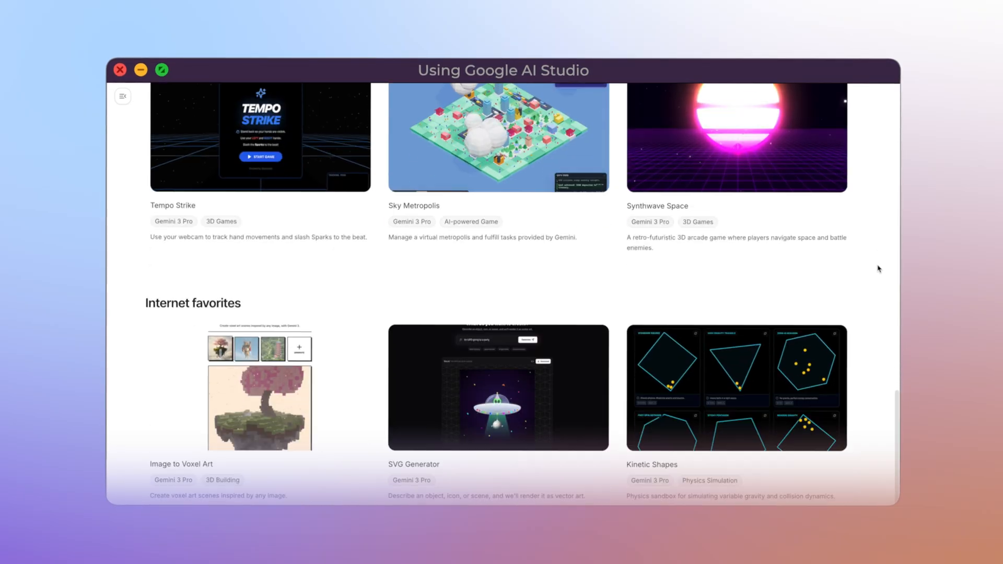
{"action": "scroll", "scroll_direction": "up", "scroll_amount": 3}
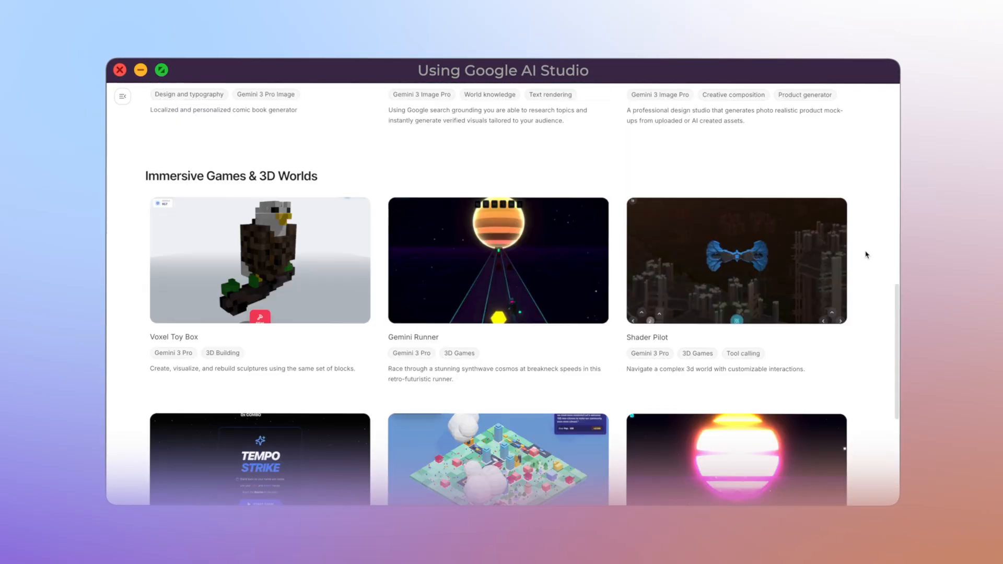
{"action": "scroll", "scroll_direction": "up", "scroll_amount": 3}
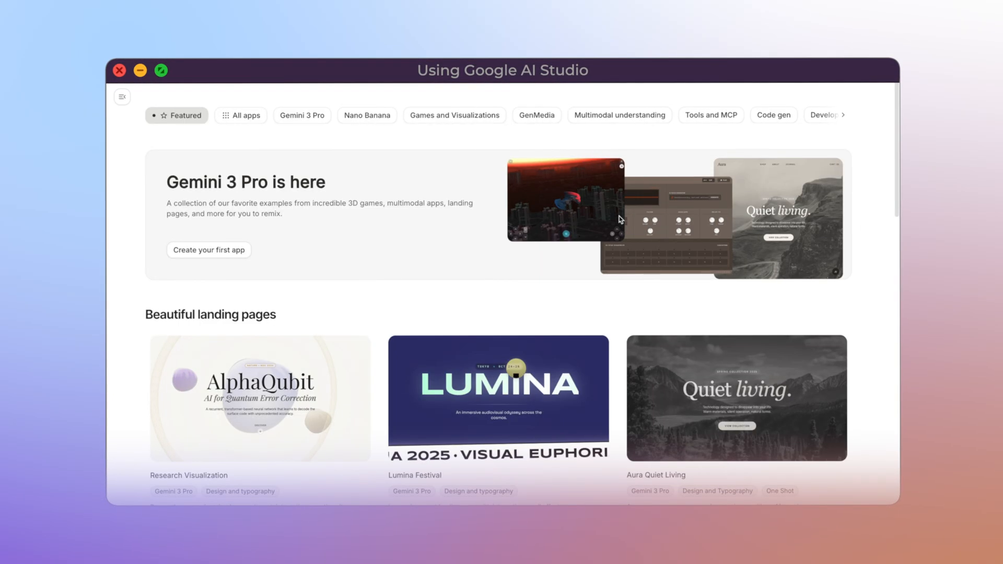
{"action": "left_click", "coordinate": [122, 97]}
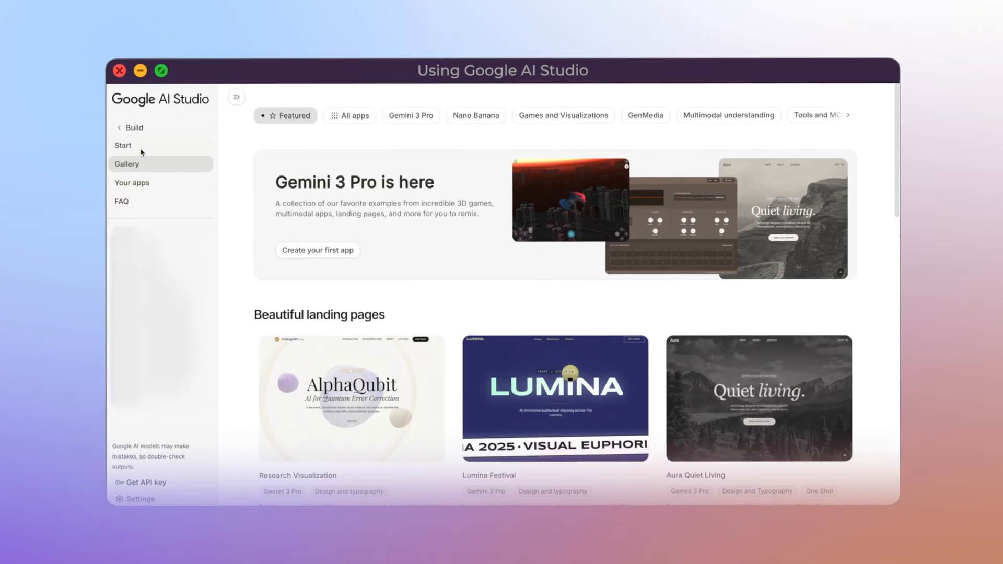
Step: On the new-app Build page, select Gemini 3 Pro Preview as the model
{"action": "left_click", "coordinate": [123, 146]}
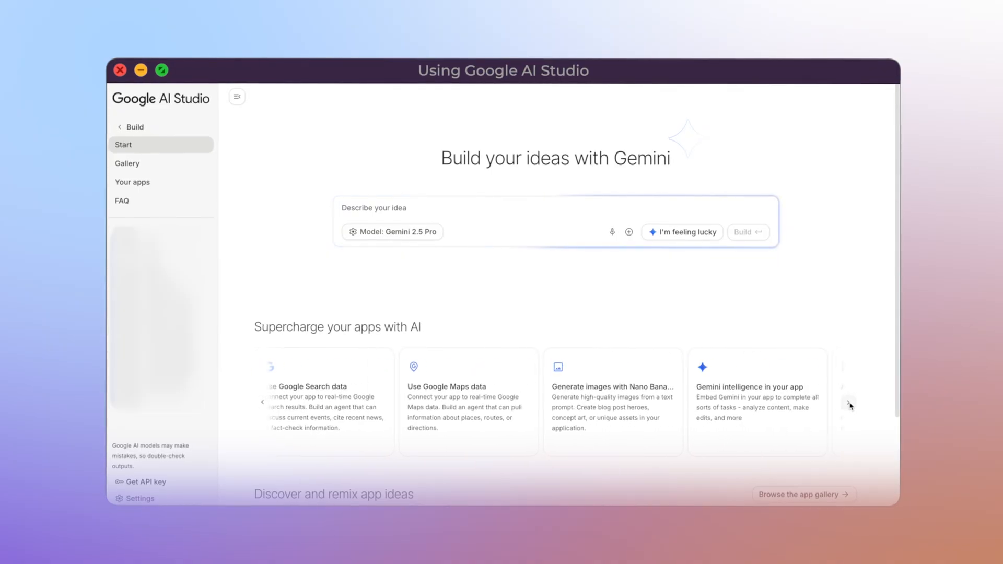
{"action": "left_click", "coordinate": [850, 405]}
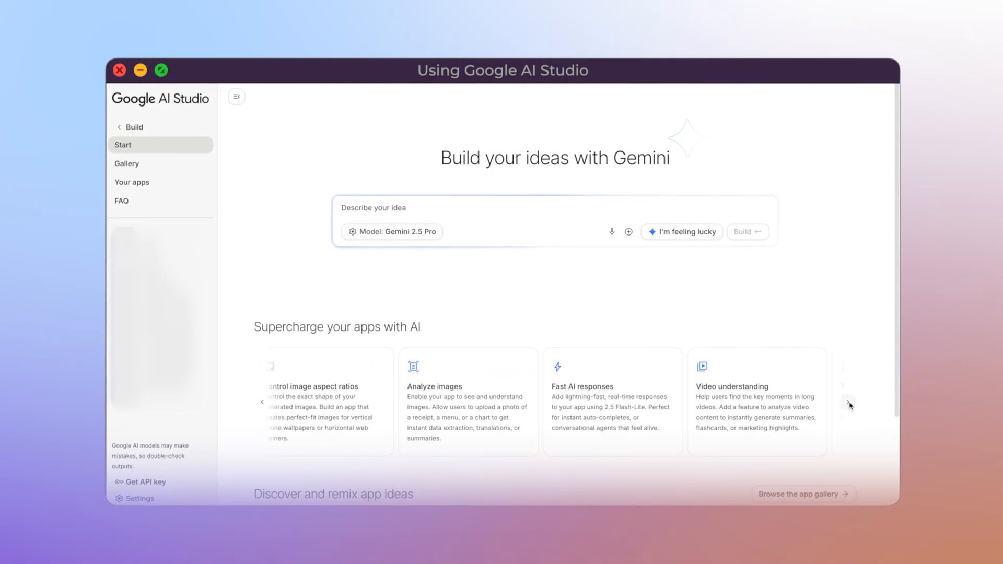
{"action": "left_click", "coordinate": [823, 133]}
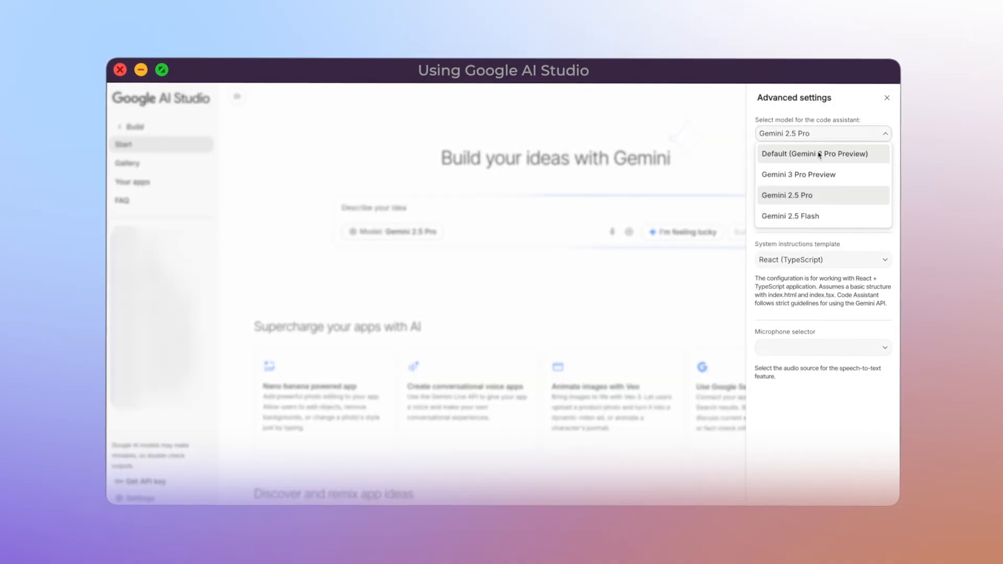
{"action": "left_click", "coordinate": [799, 174]}
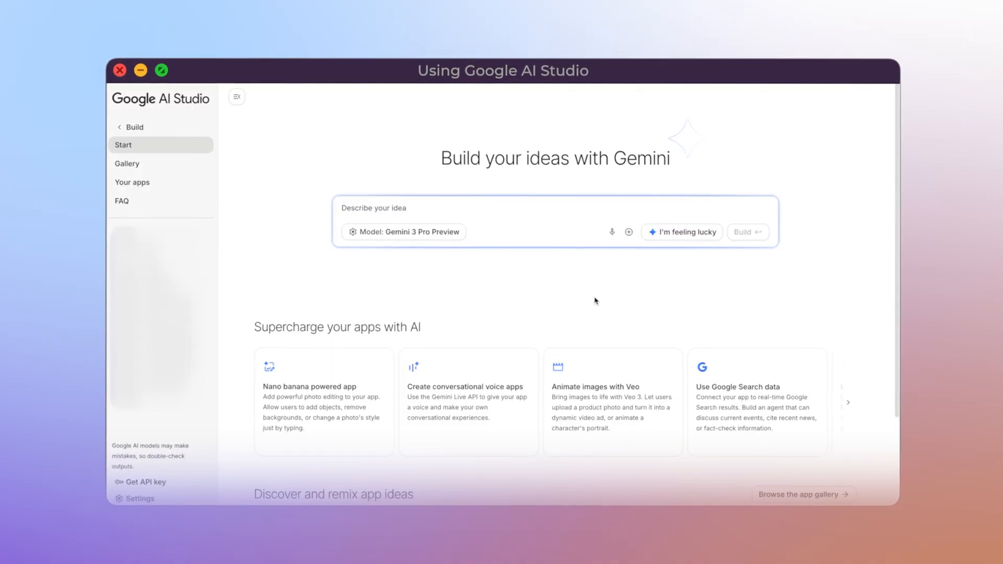
{"action": "mouse_move", "coordinate": [664, 305]}
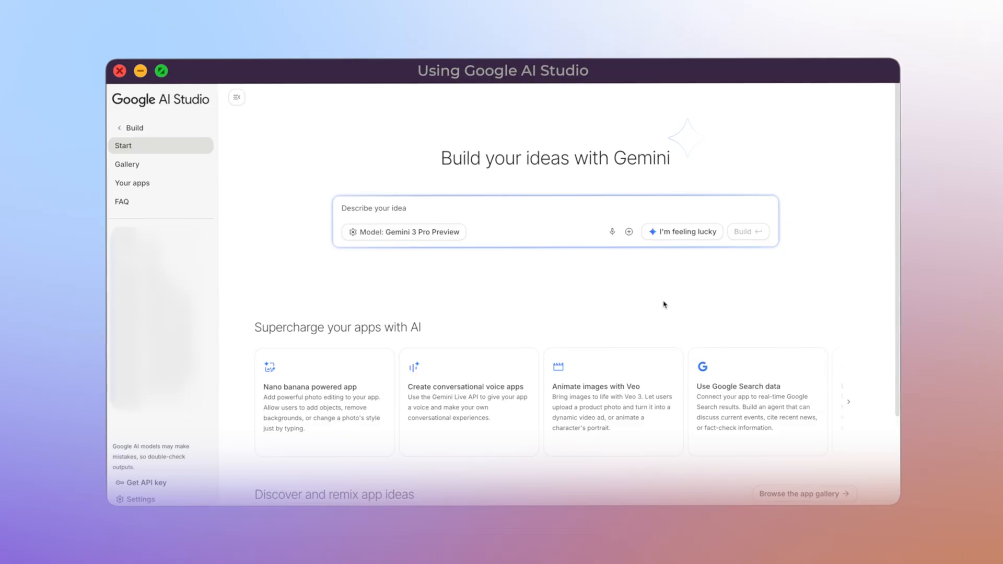
{"action": "left_click", "coordinate": [237, 97]}
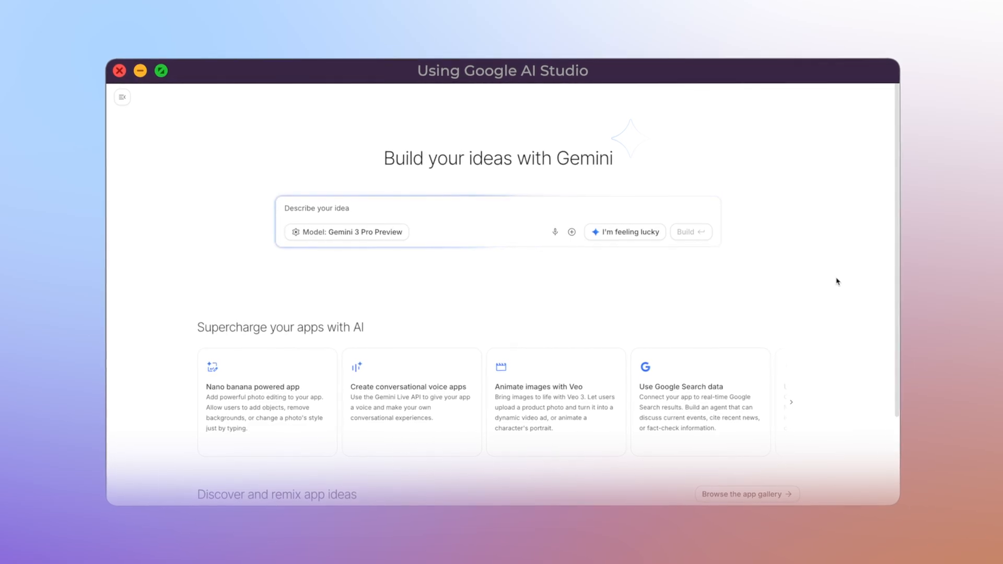
{"action": "left_click", "coordinate": [447, 221]}
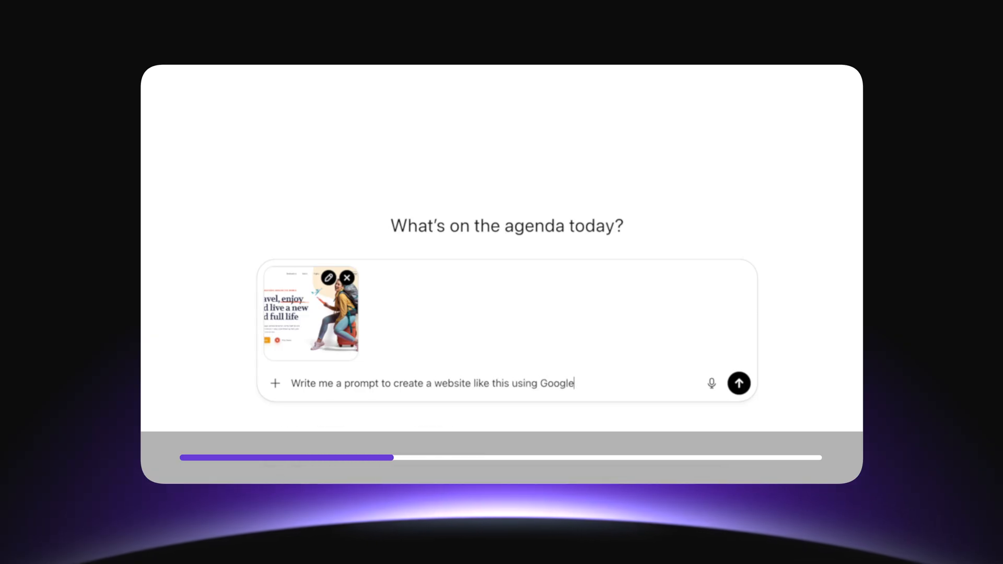
Step: Ask ChatGPT, with the Jadoo screenshot attached, for a Google AI Studio website prompt
{"action": "type", "text": "AI Studio"}
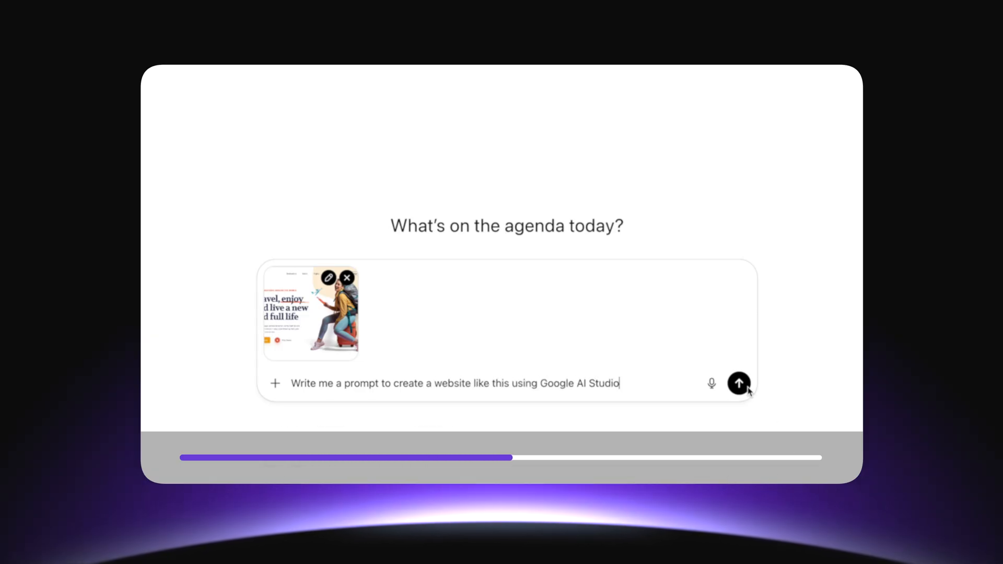
{"action": "left_click", "coordinate": [739, 383]}
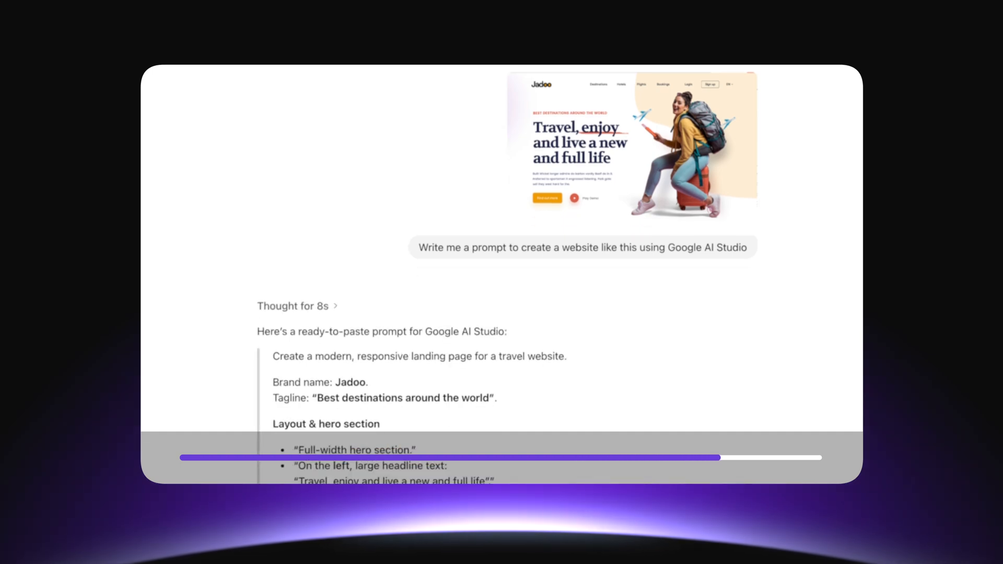
{"action": "scroll", "scroll_direction": "down", "scroll_amount": 3}
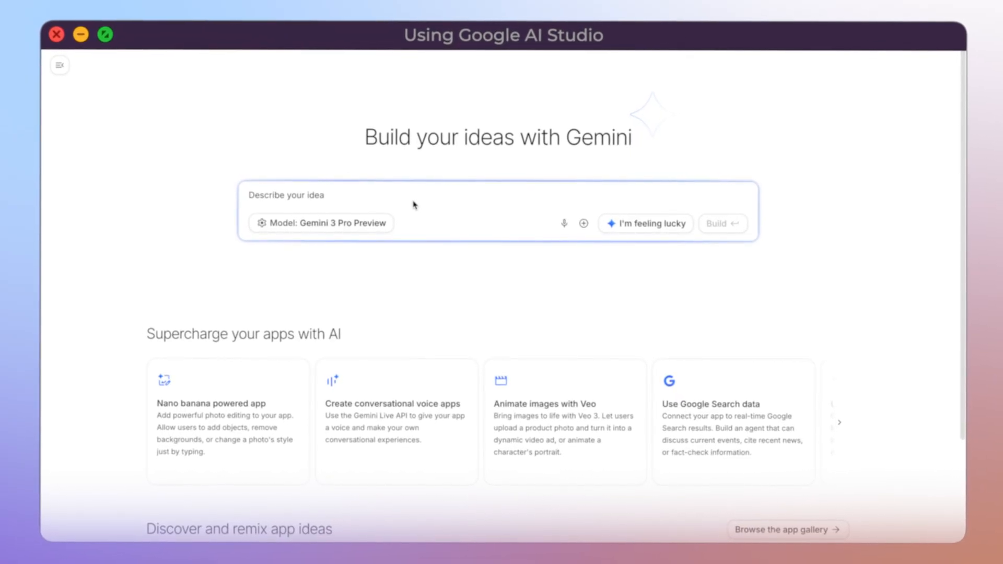
{"action": "mouse_move", "coordinate": [147, 229]}
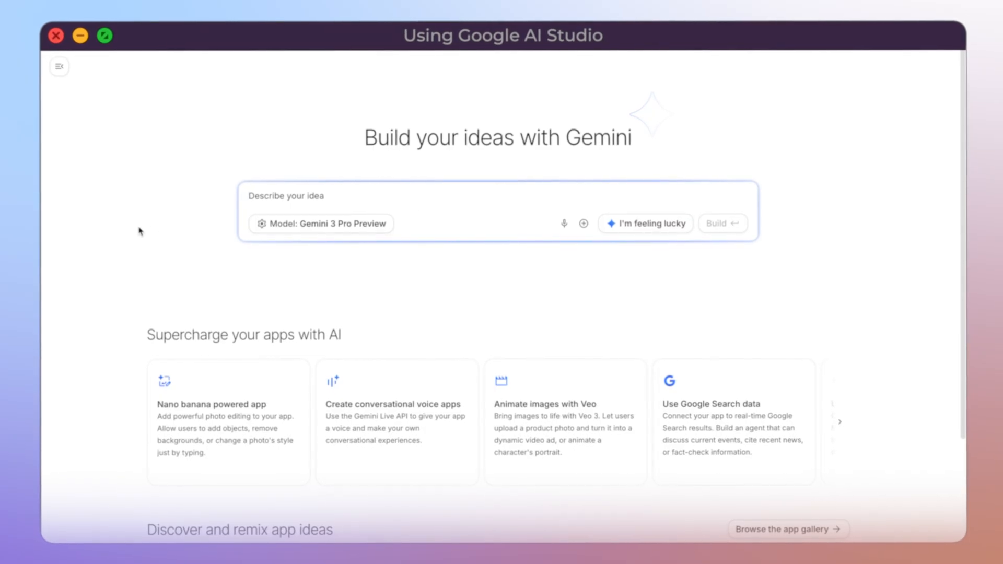
Step: Enter a prompt for a responsive one-file 'AI Life Planner' site with hero, form and plan section
{"action": "type", "text": "Create a modern, clean"}
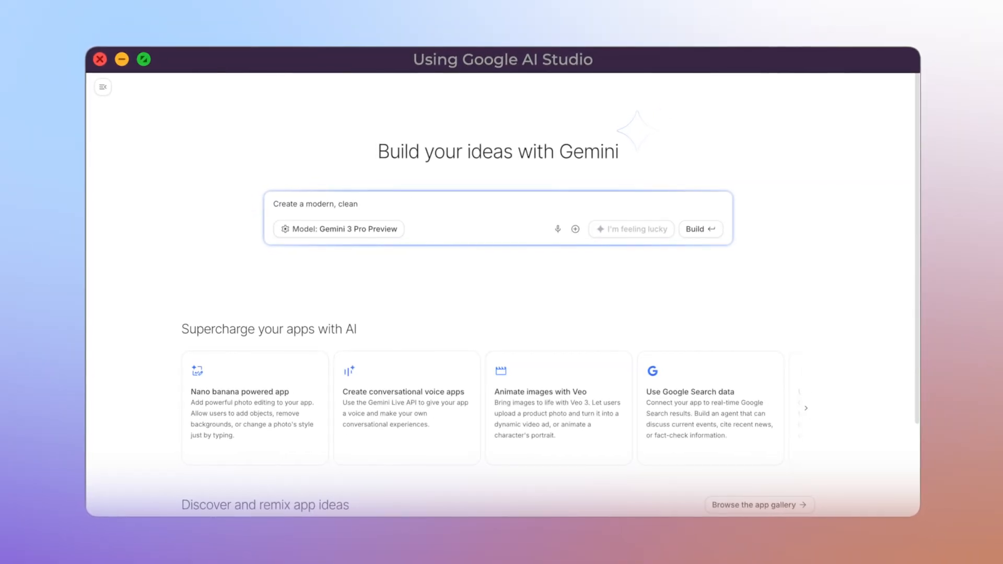
{"action": "type", "text": ", and visually impressive"}
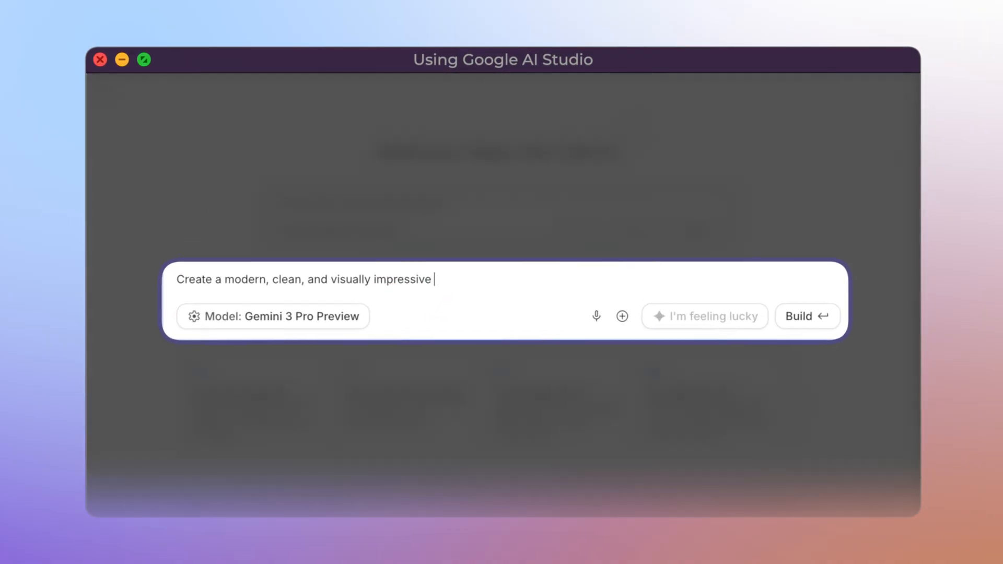
{"action": "type", "text": "website called \"AI Life Planner\"."}
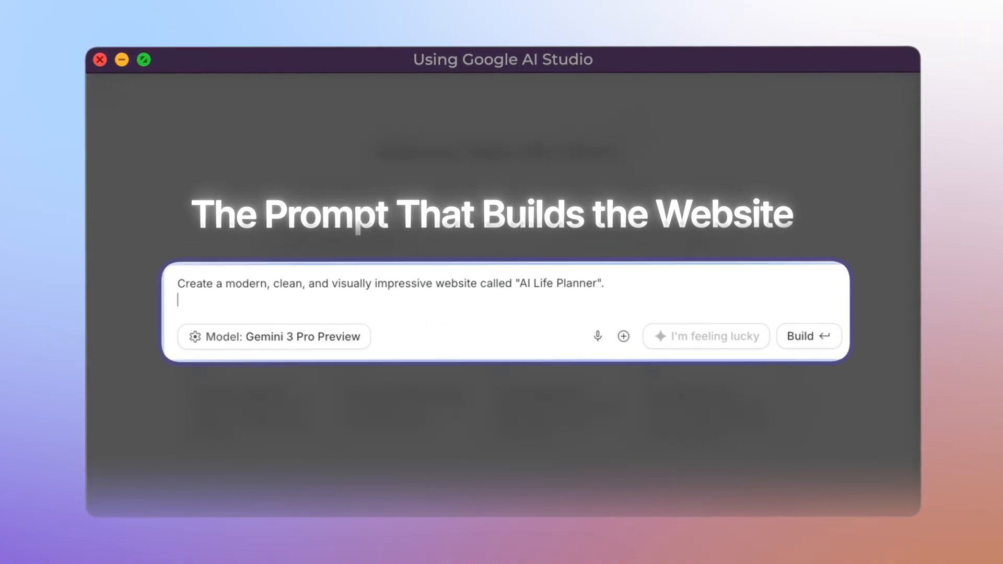
{"action": "type", "text": "The site shoud help user"}
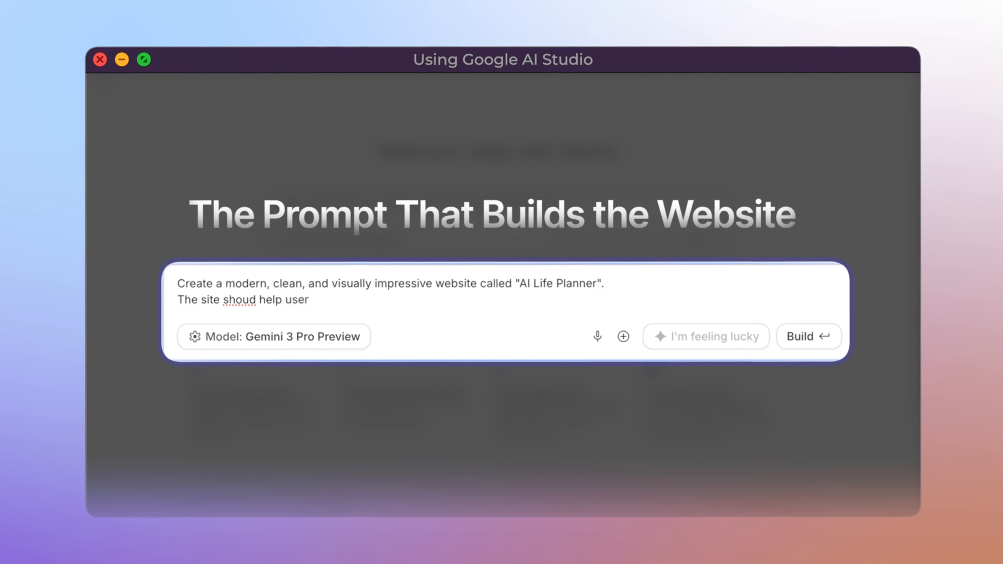
{"action": "type", "text": "s organize the"}
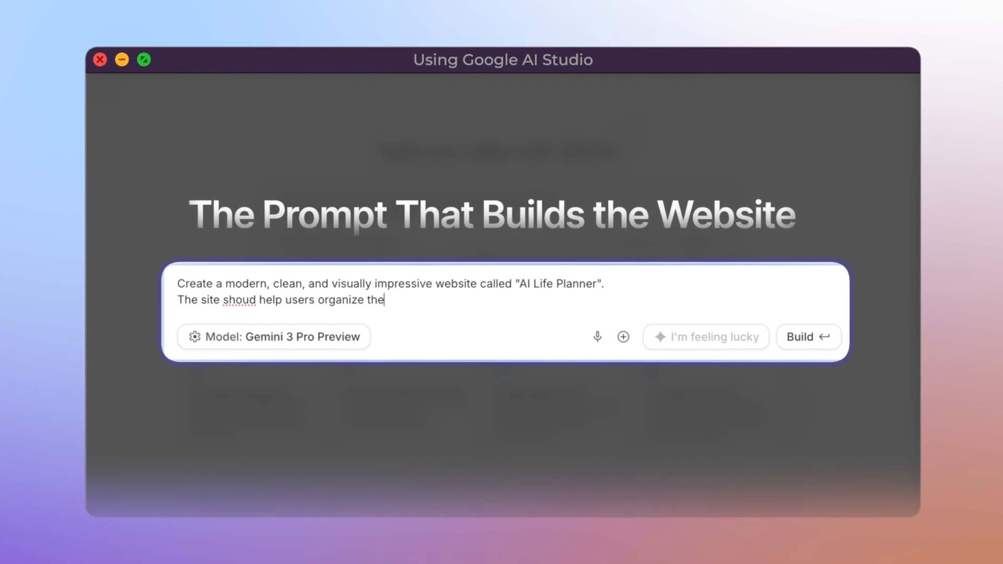
{"action": "type", "text": "ir goals, routines,habits, and personal growth."}
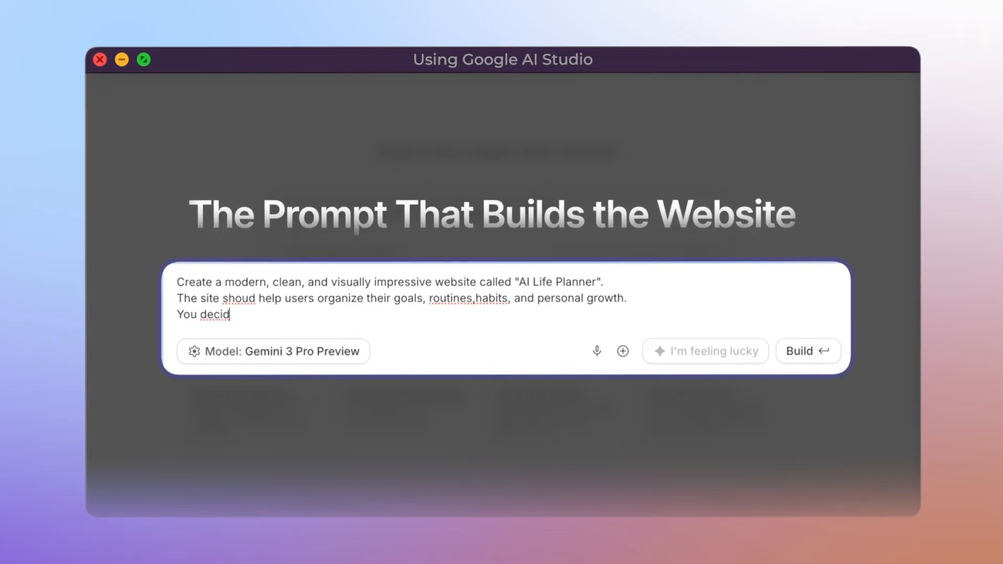
{"action": "type", "text": "e the layout, colors, and visual style."}
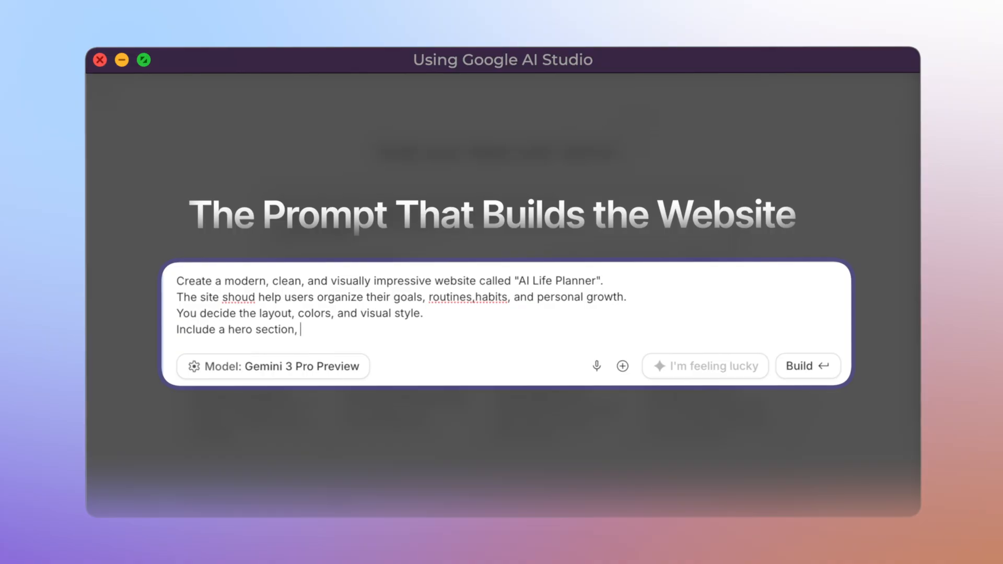
{"action": "type", "text": "a form , and a personalized plan section"}
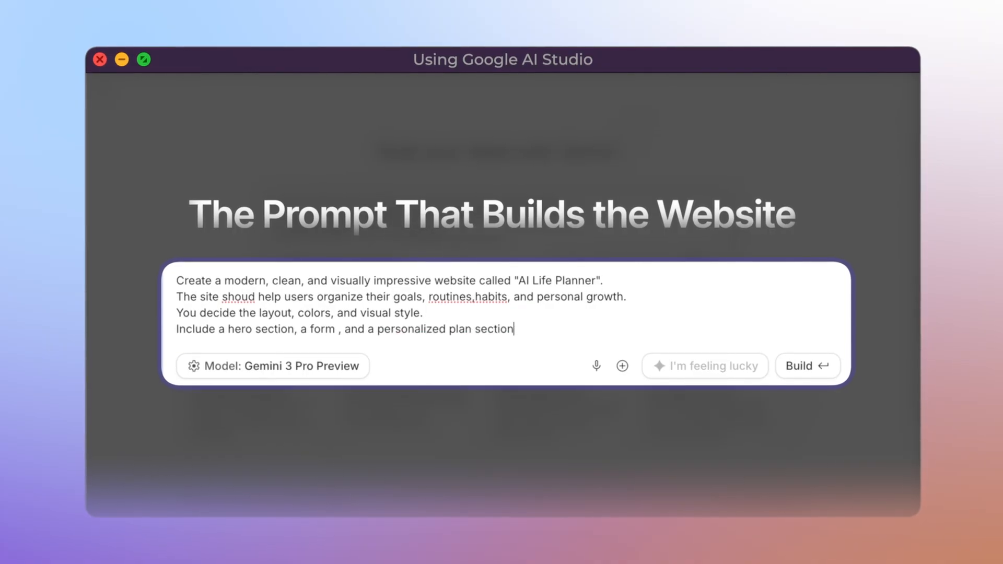
{"action": "type", "text": "Make the website responsive, and"}
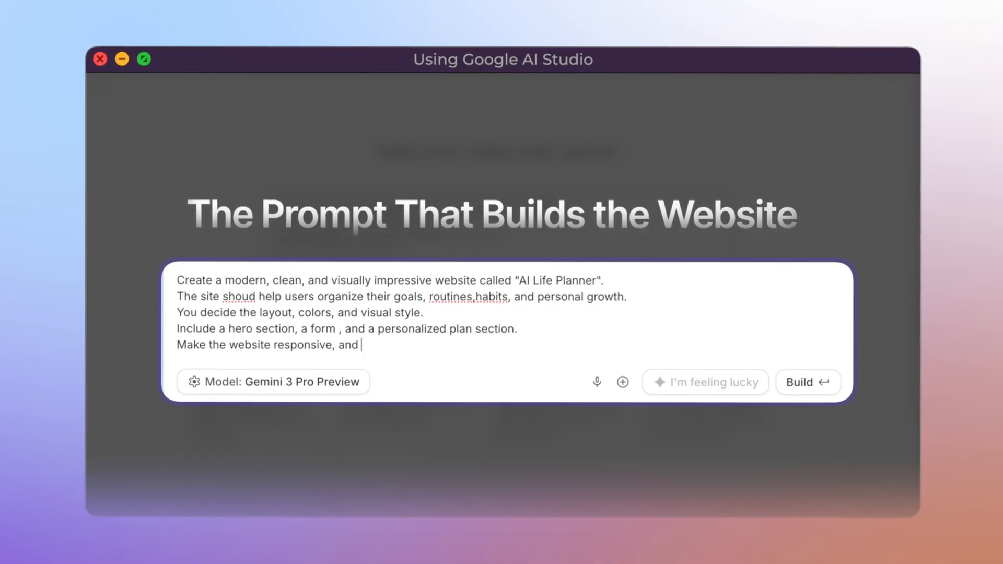
{"action": "type", "text": "return everything in one HTML file with embedded CSS andJavaScript."}
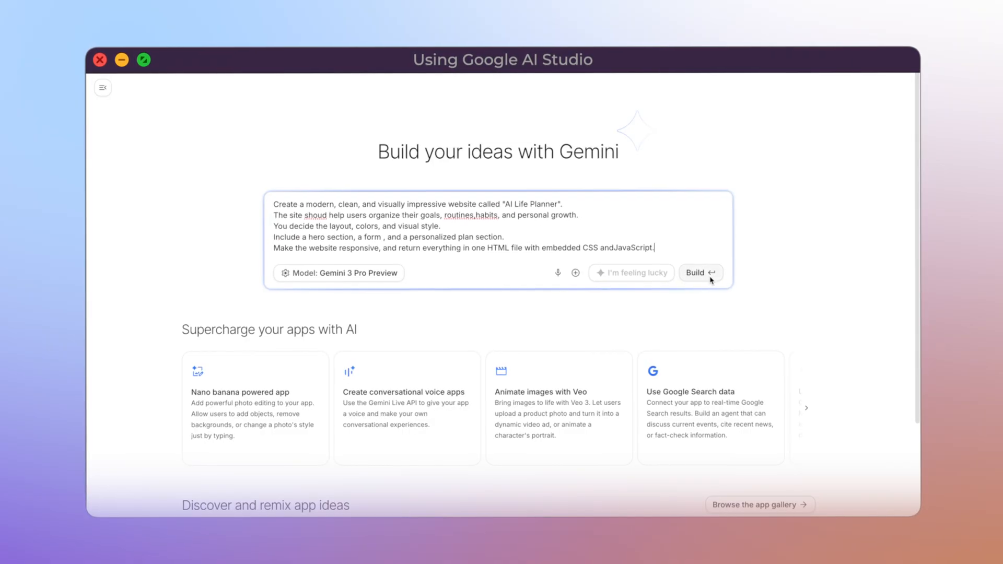
Step: Build the AI Life Planner app from the prompt and preview it fullscreen
{"action": "left_click", "coordinate": [698, 273]}
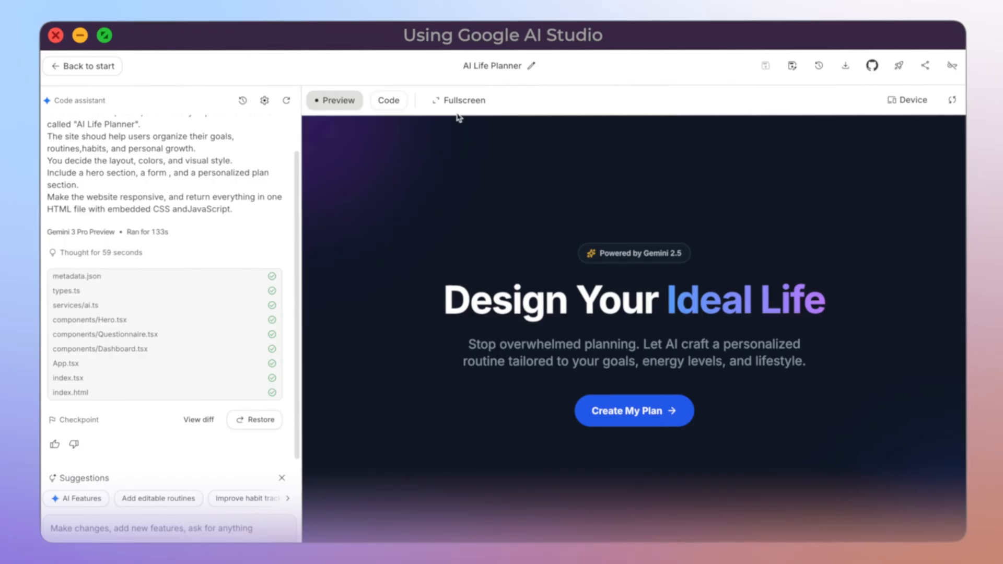
{"action": "left_click", "coordinate": [458, 100]}
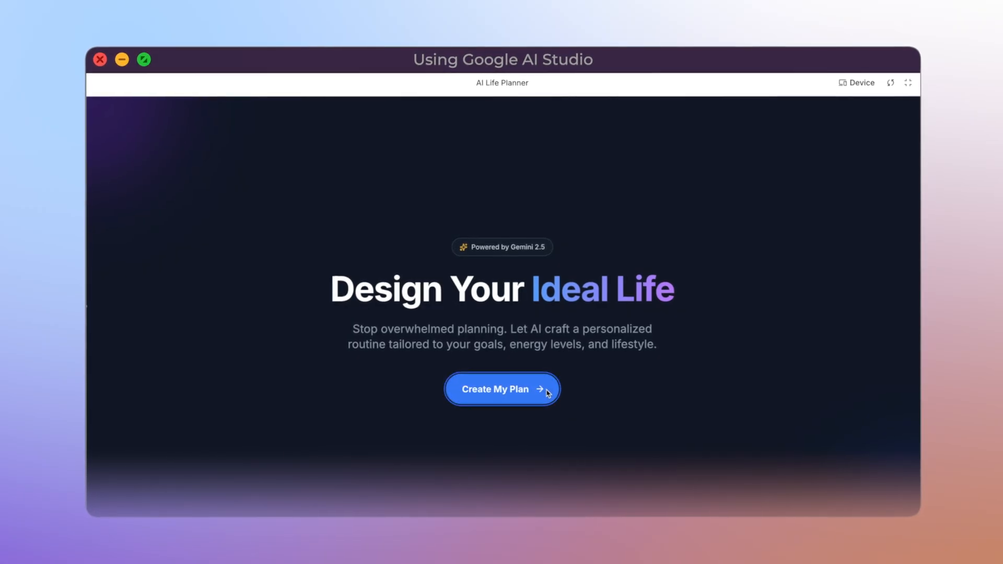
{"action": "left_click", "coordinate": [501, 388]}
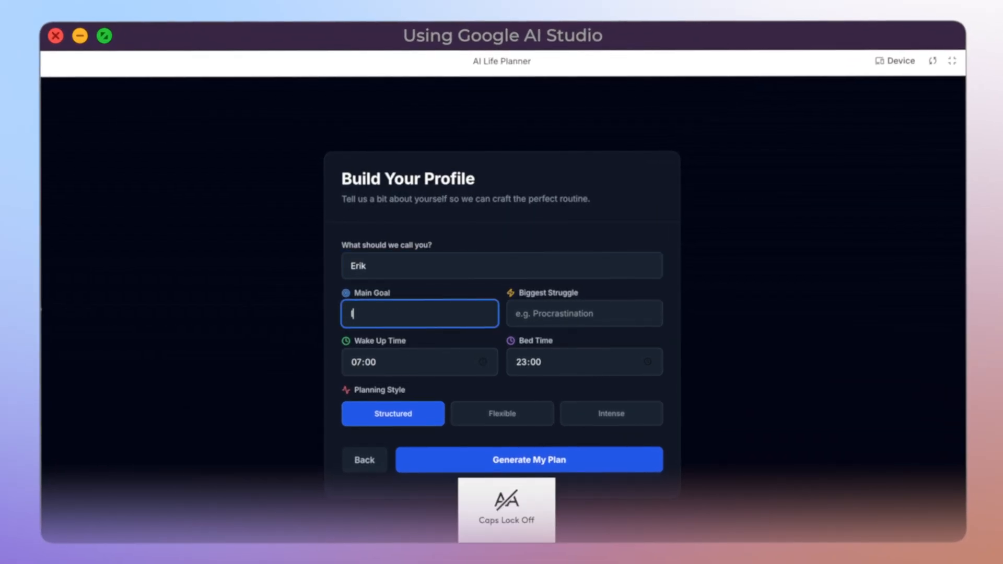
{"action": "left_click", "coordinate": [584, 314]}
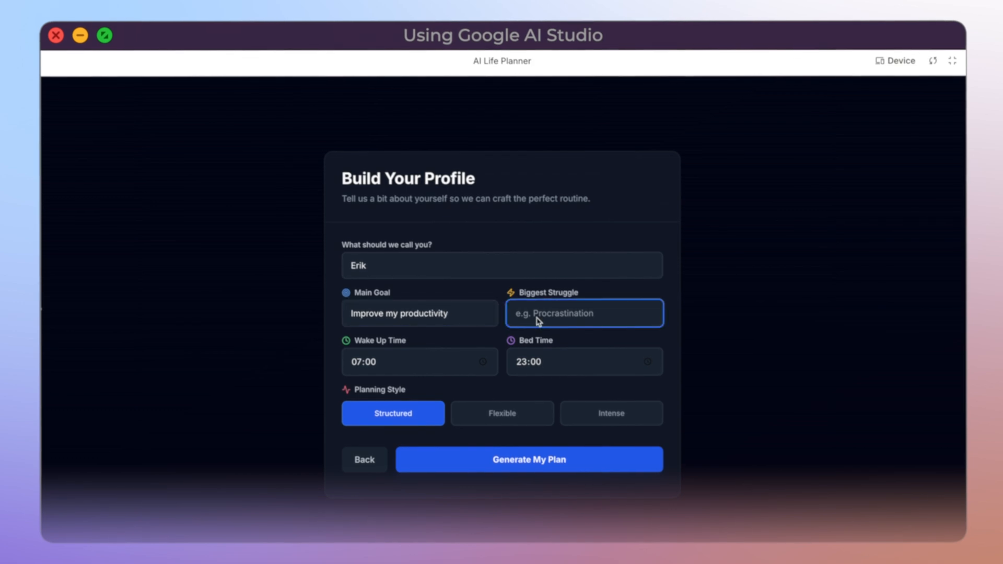
{"action": "type", "text": "Not having"}
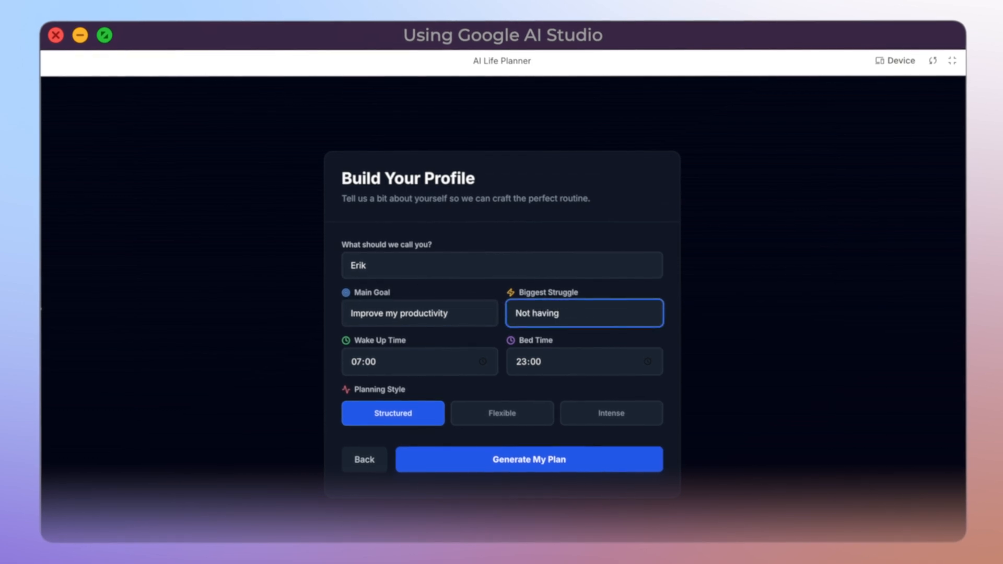
{"action": "type", "text": "a clear routine"}
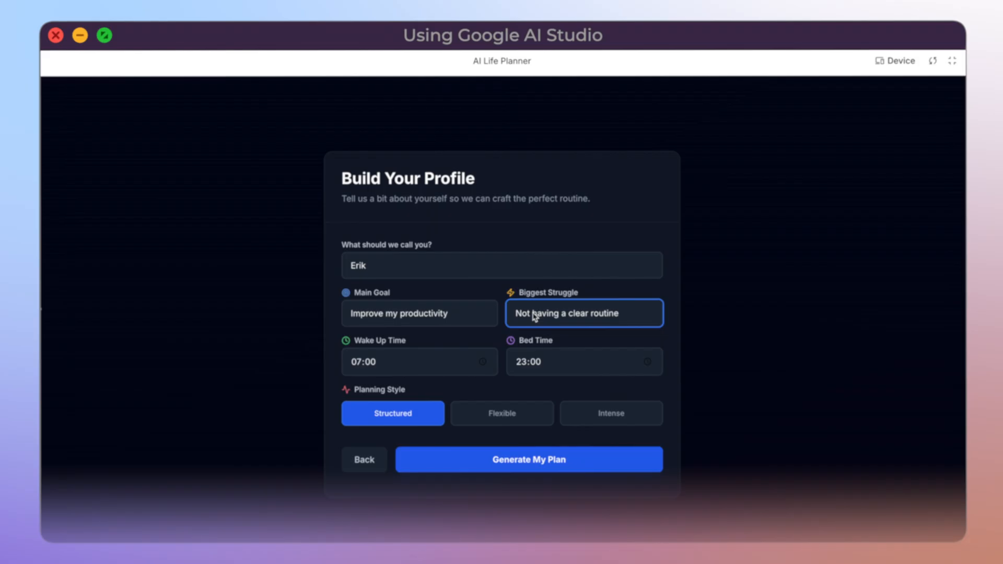
{"action": "left_click", "coordinate": [419, 362]}
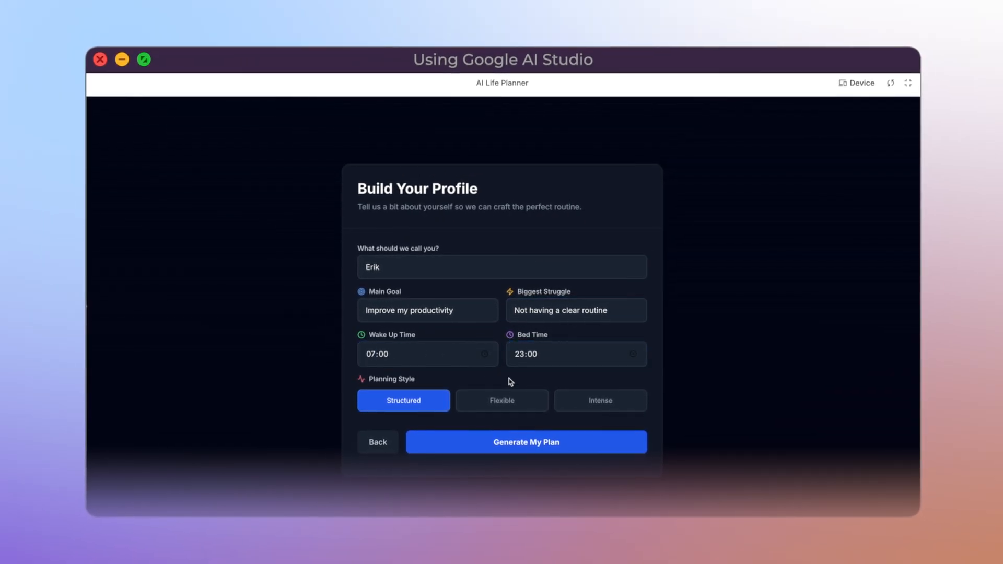
{"action": "mouse_move", "coordinate": [482, 407]}
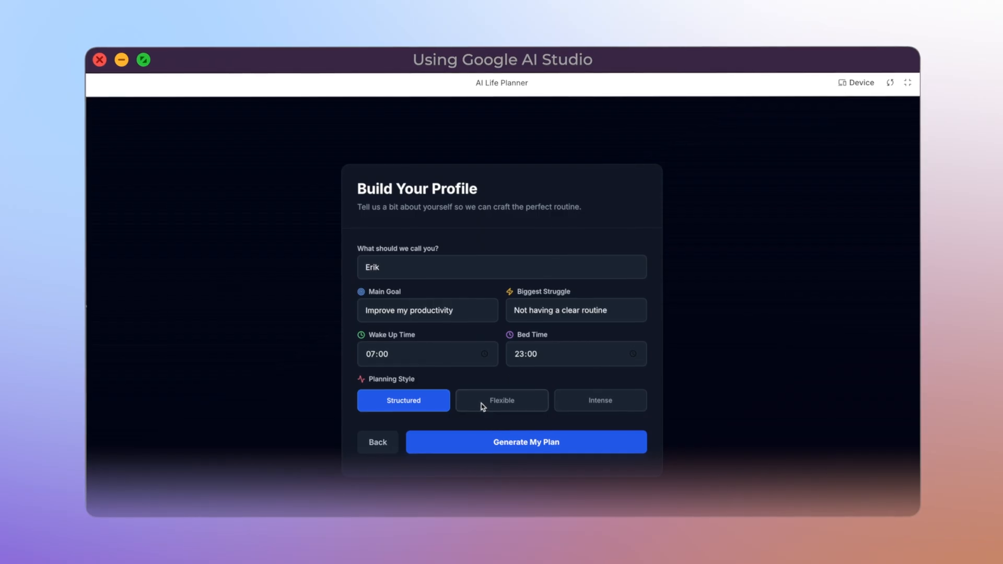
{"action": "mouse_move", "coordinate": [479, 445]}
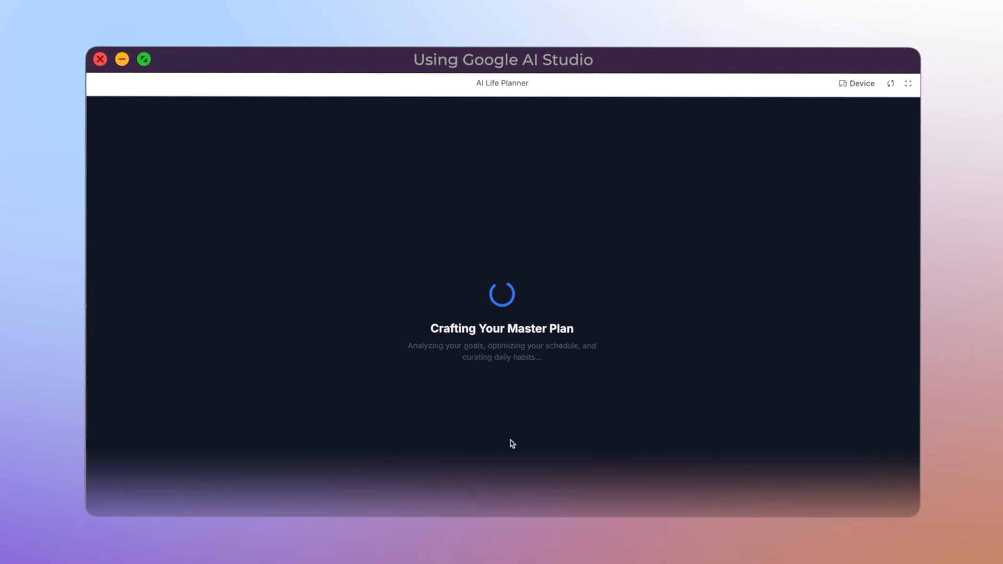
{"action": "mouse_move", "coordinate": [874, 381]}
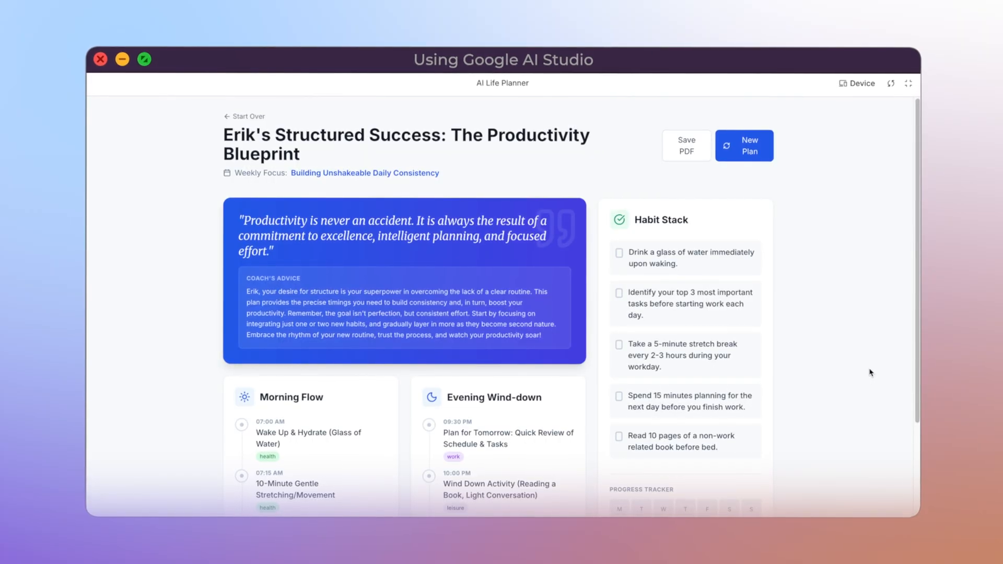
{"action": "scroll", "scroll_direction": "down", "scroll_amount": 3}
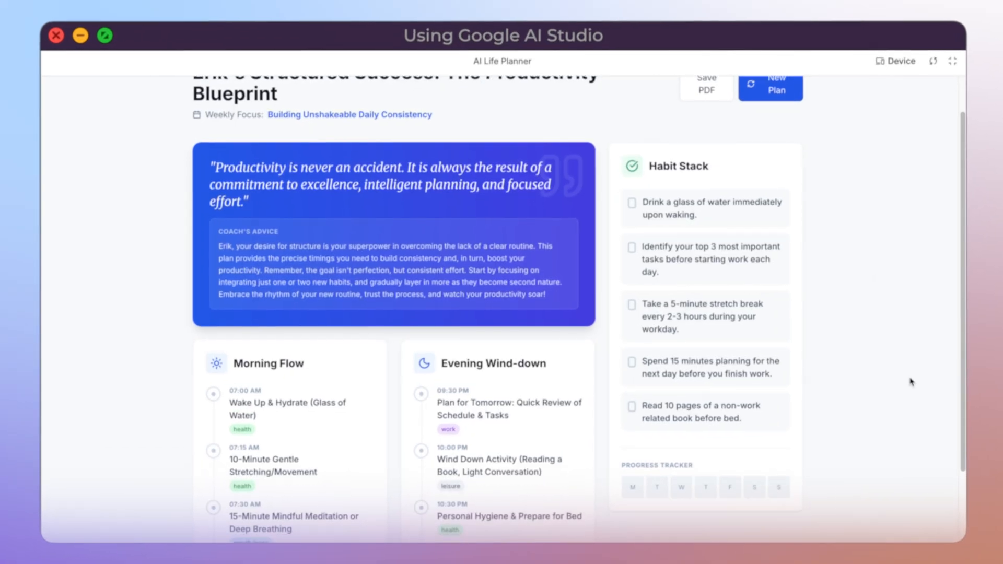
{"action": "scroll", "scroll_direction": "down", "scroll_amount": 3}
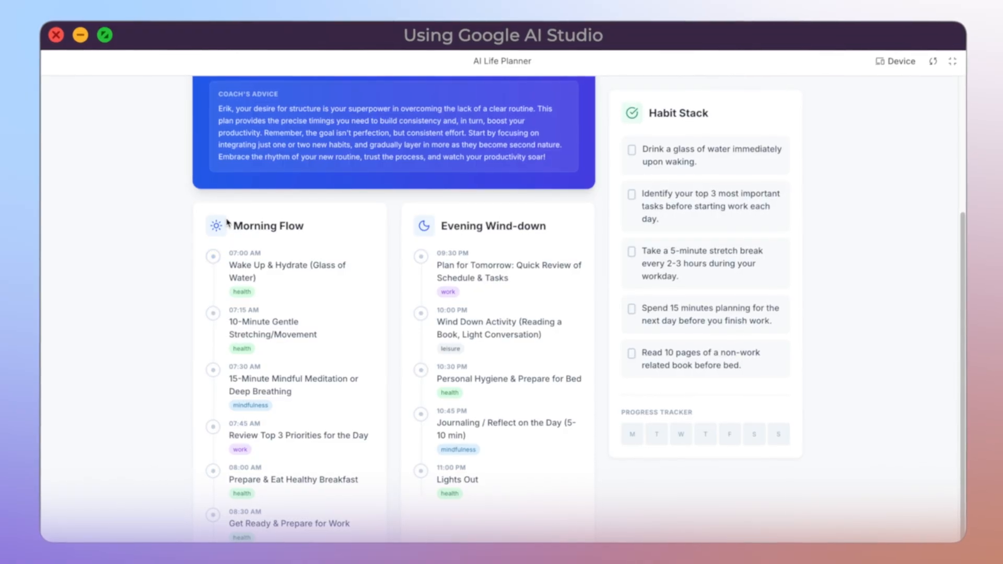
{"action": "mouse_move", "coordinate": [421, 253]}
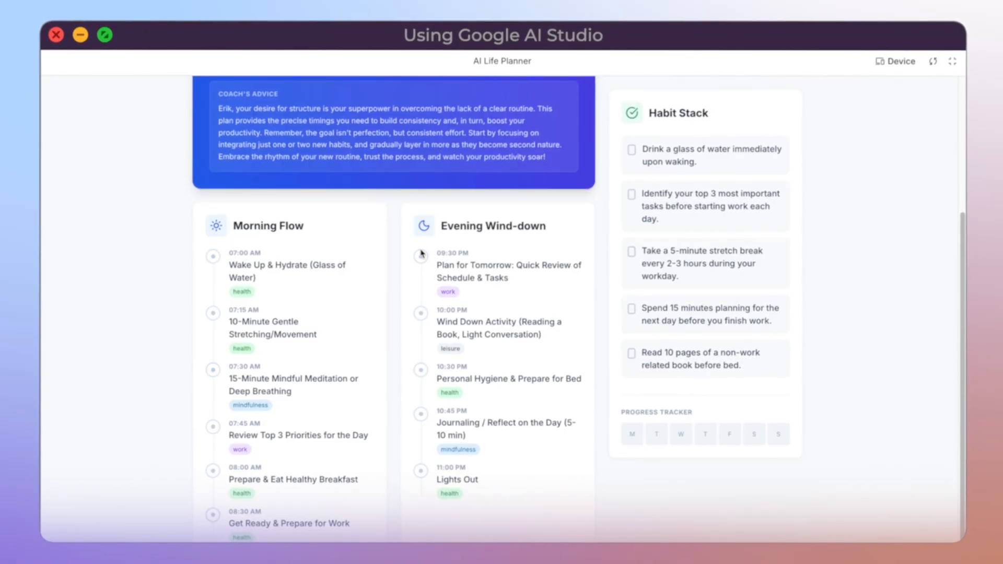
{"action": "scroll", "scroll_direction": "up", "scroll_amount": 3}
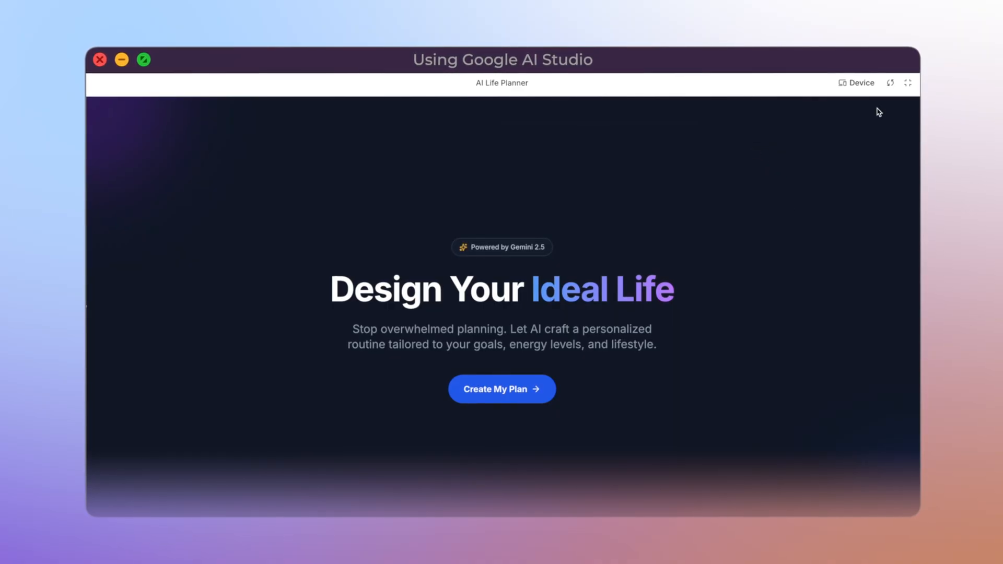
Step: Preview the site at mobile size and generate a plan in the mobile layout
{"action": "left_click", "coordinate": [861, 82]}
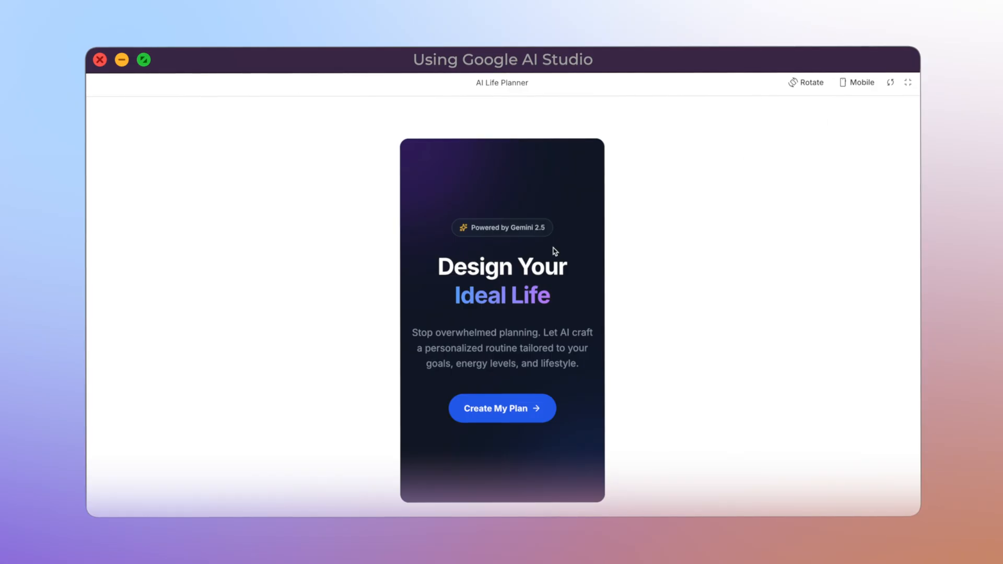
{"action": "left_click", "coordinate": [502, 408]}
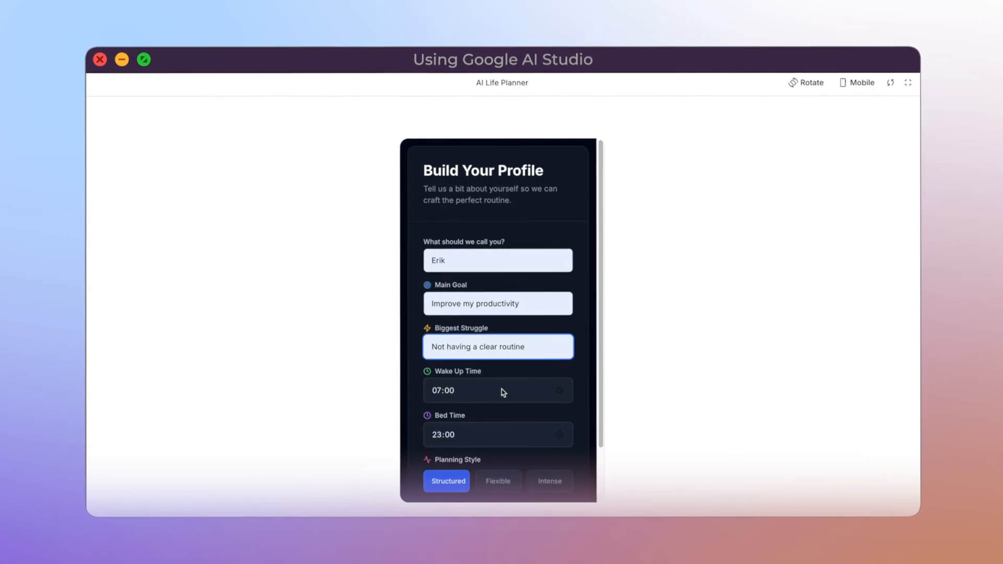
{"action": "scroll", "scroll_direction": "down", "scroll_amount": 3}
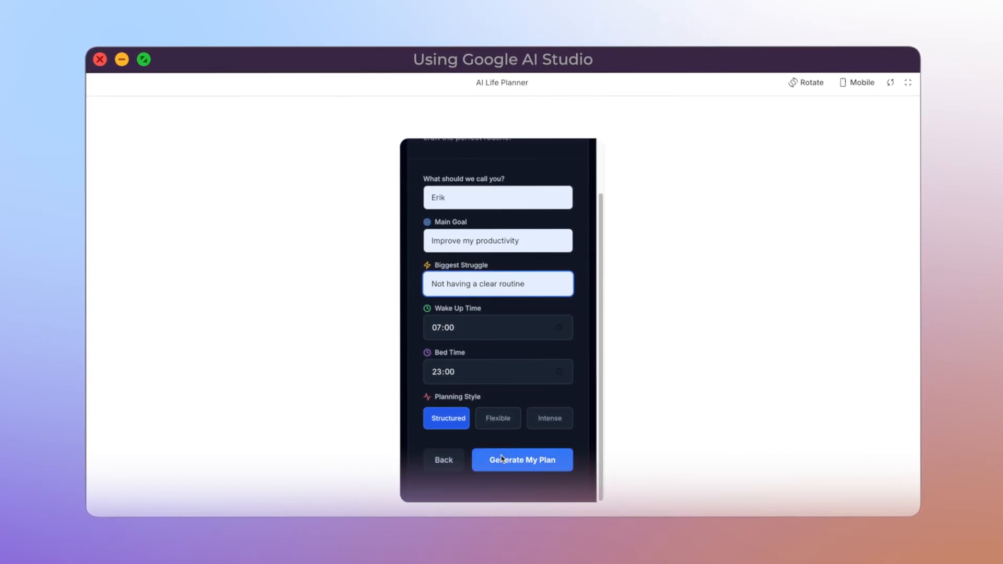
{"action": "left_click", "coordinate": [522, 459]}
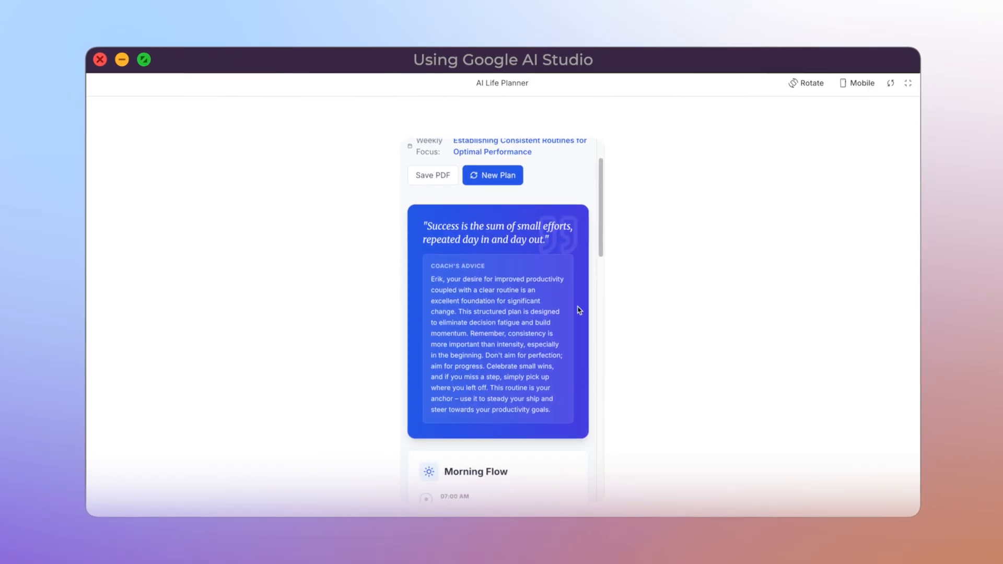
{"action": "scroll", "scroll_direction": "down", "scroll_amount": 3}
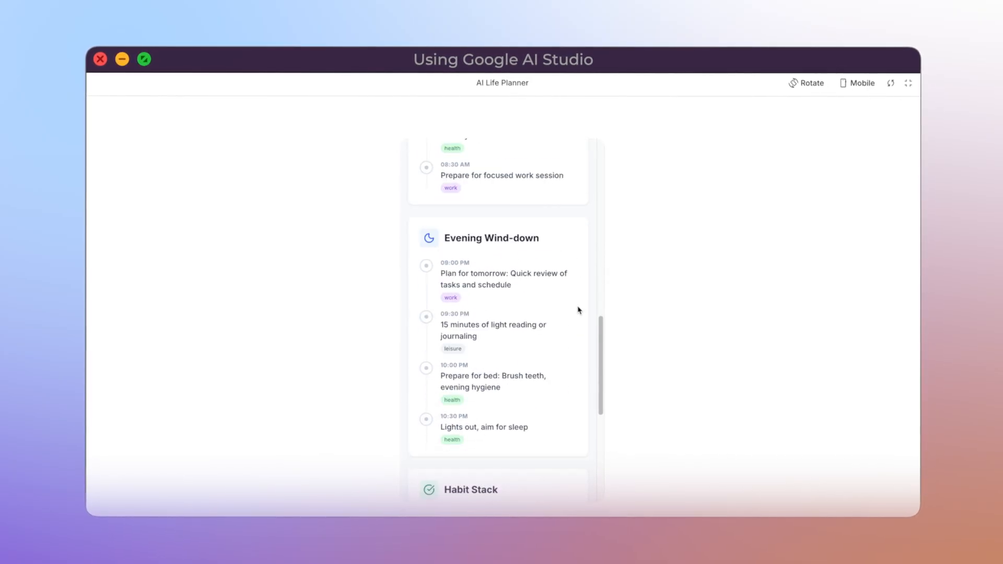
{"action": "scroll", "scroll_direction": "up", "scroll_amount": 3}
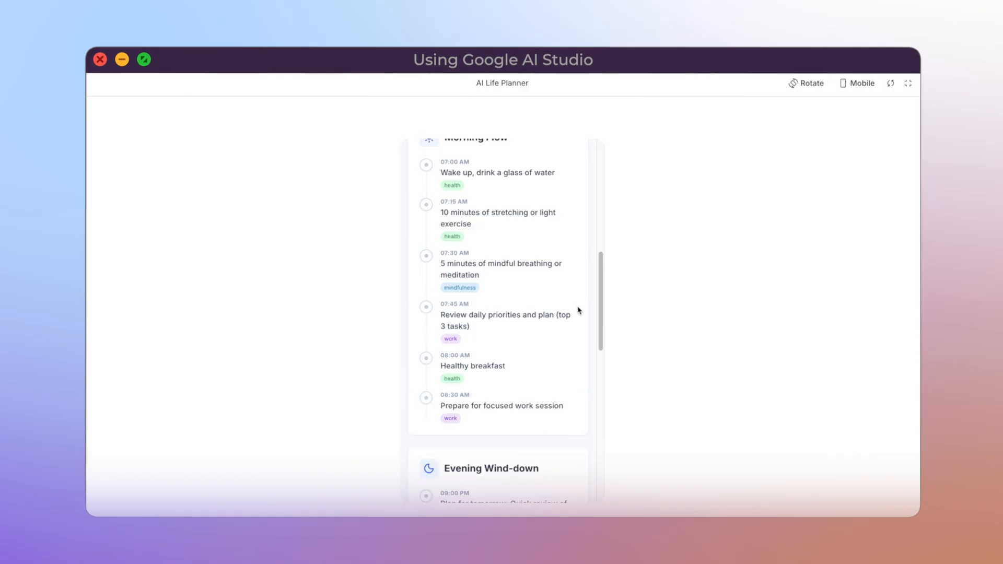
Step: Switch the preview size to full screen, then tablet, then desktop width
{"action": "left_click", "coordinate": [860, 83]}
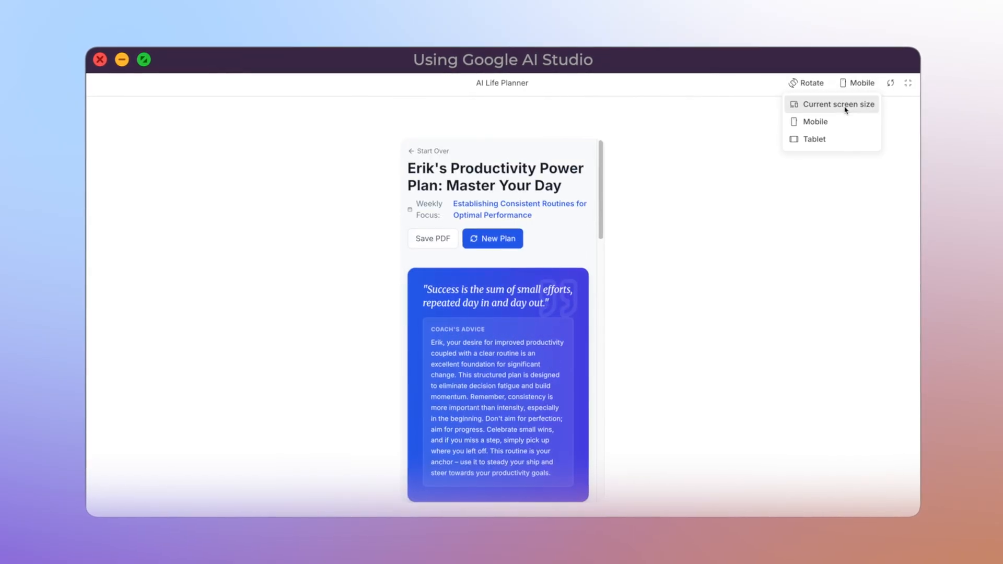
{"action": "mouse_move", "coordinate": [849, 105]}
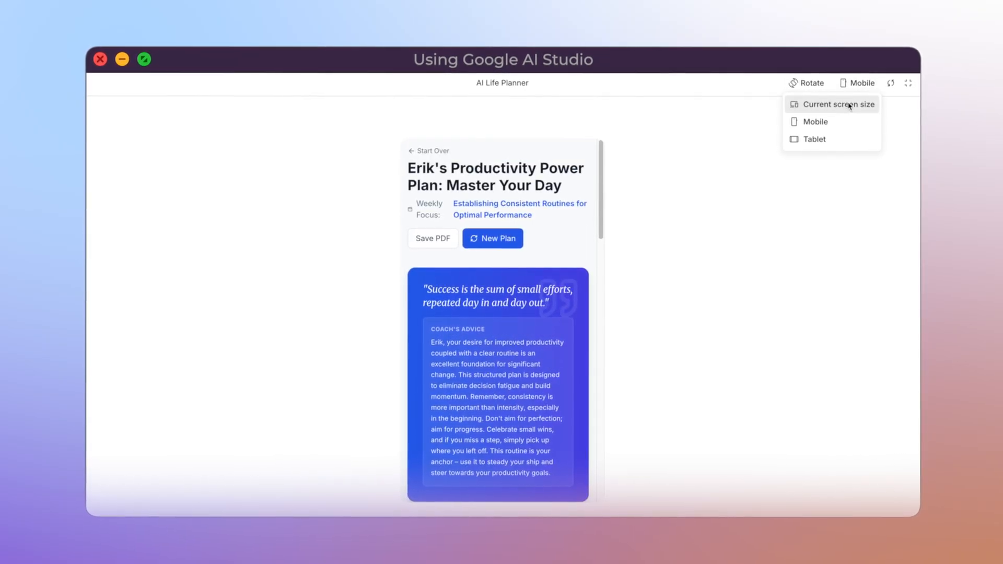
{"action": "left_click", "coordinate": [838, 105]}
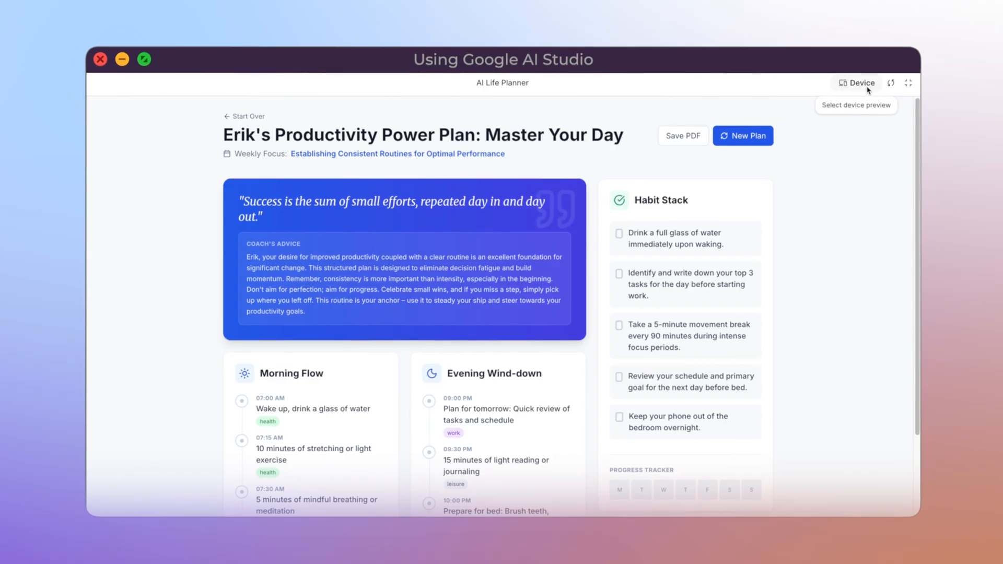
{"action": "left_click", "coordinate": [859, 83]}
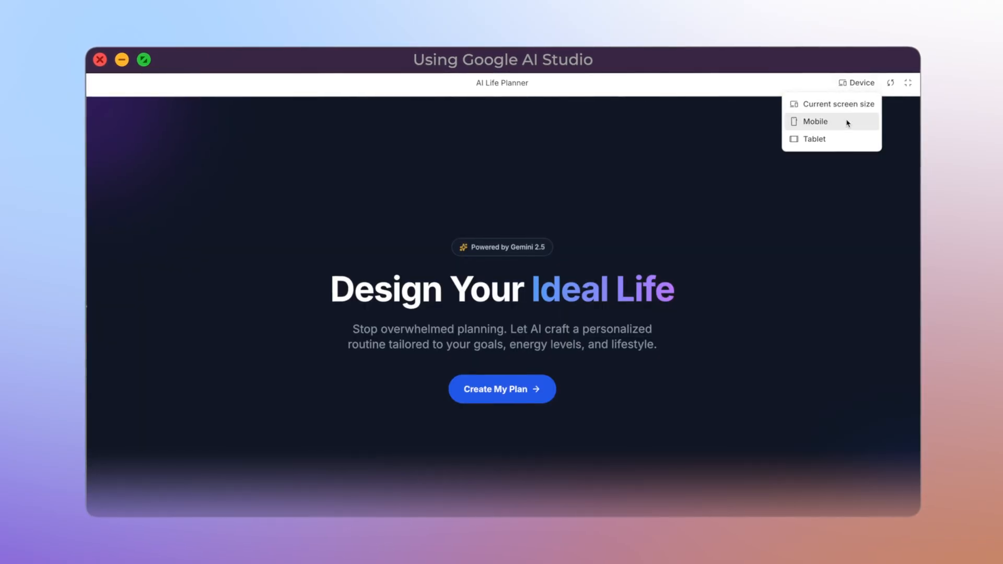
{"action": "left_click", "coordinate": [814, 139]}
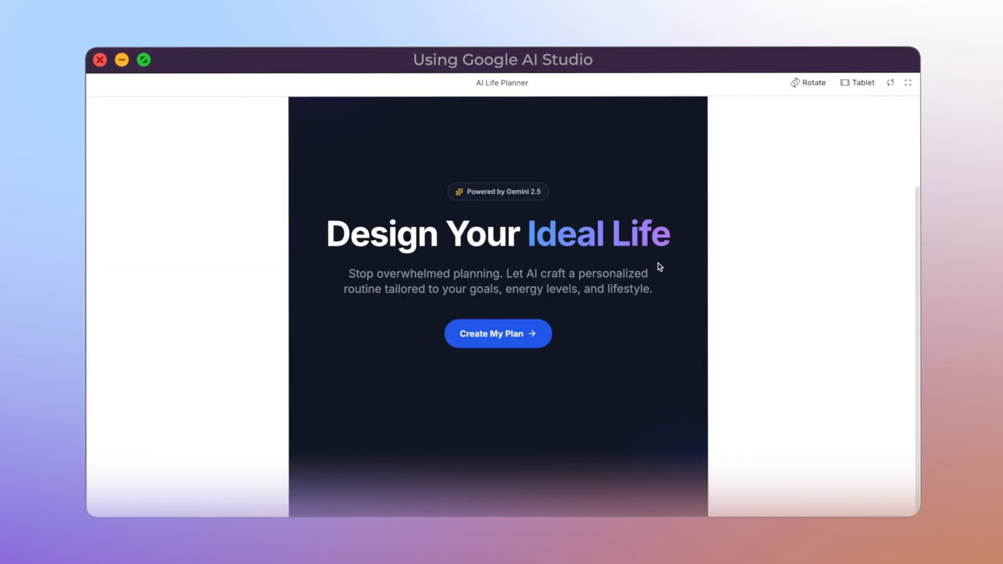
{"action": "left_click", "coordinate": [860, 83]}
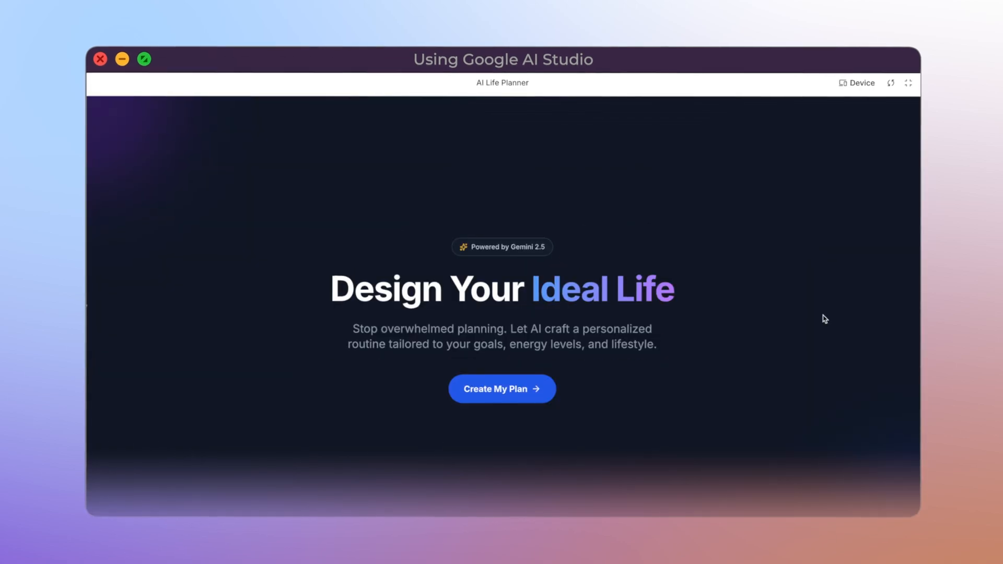
{"action": "mouse_move", "coordinate": [823, 309]}
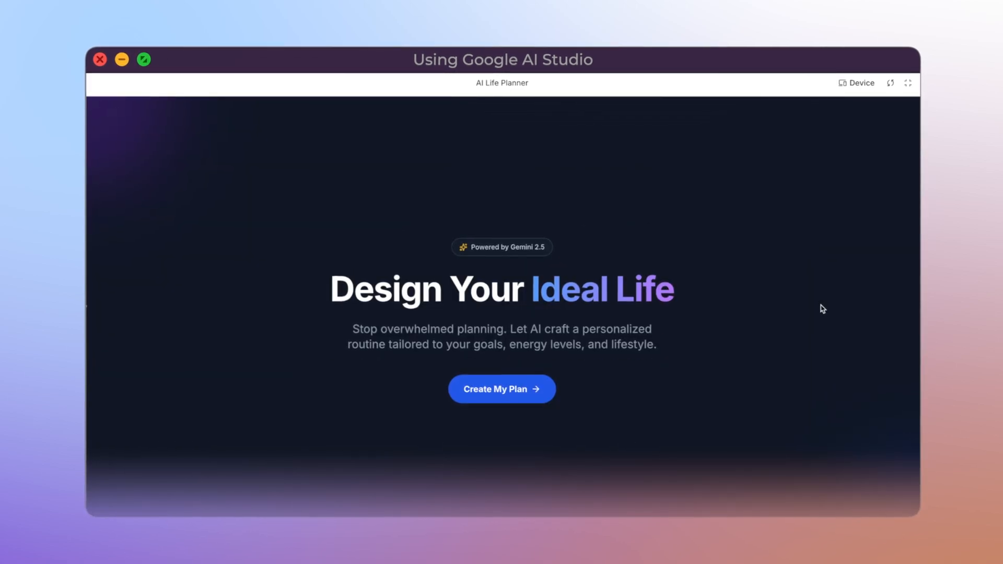
{"action": "mouse_move", "coordinate": [818, 400]}
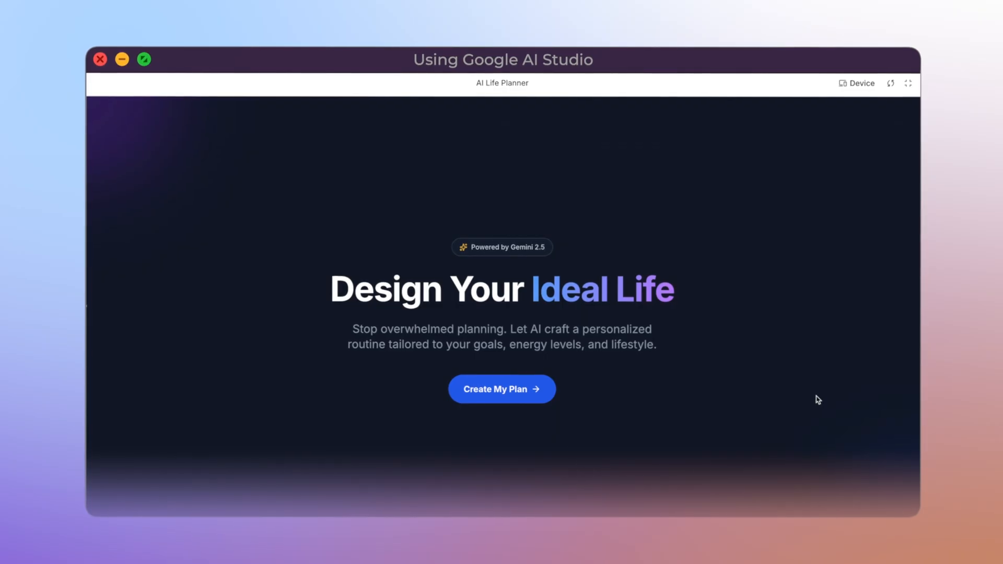
{"action": "mouse_move", "coordinate": [909, 84]}
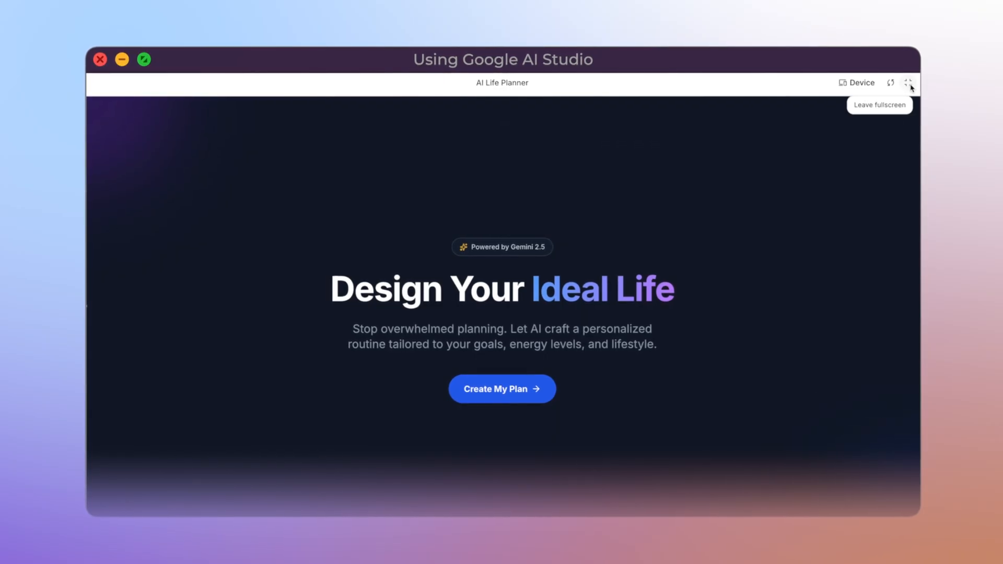
Step: Leave fullscreen and send the glassmorphism header prompt with Home, Features, Plans, Contact links
{"action": "left_click", "coordinate": [909, 83]}
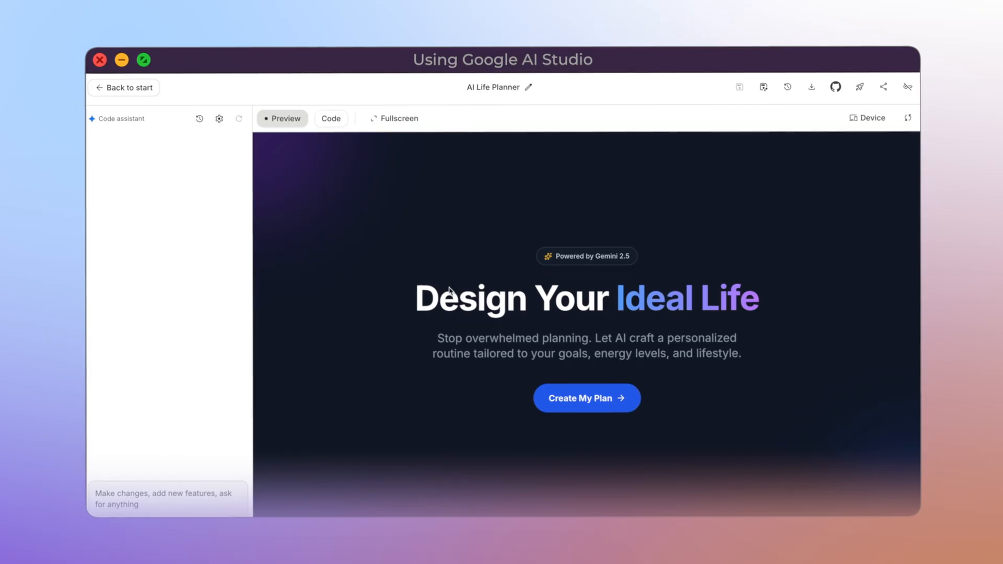
{"action": "mouse_move", "coordinate": [151, 504]}
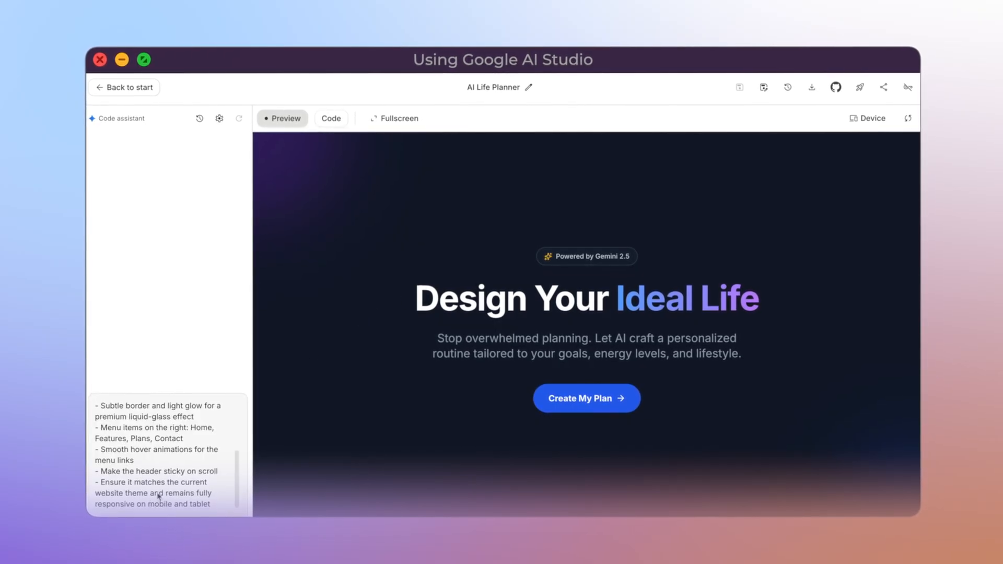
{"action": "scroll", "scroll_direction": "up", "scroll_amount": 3}
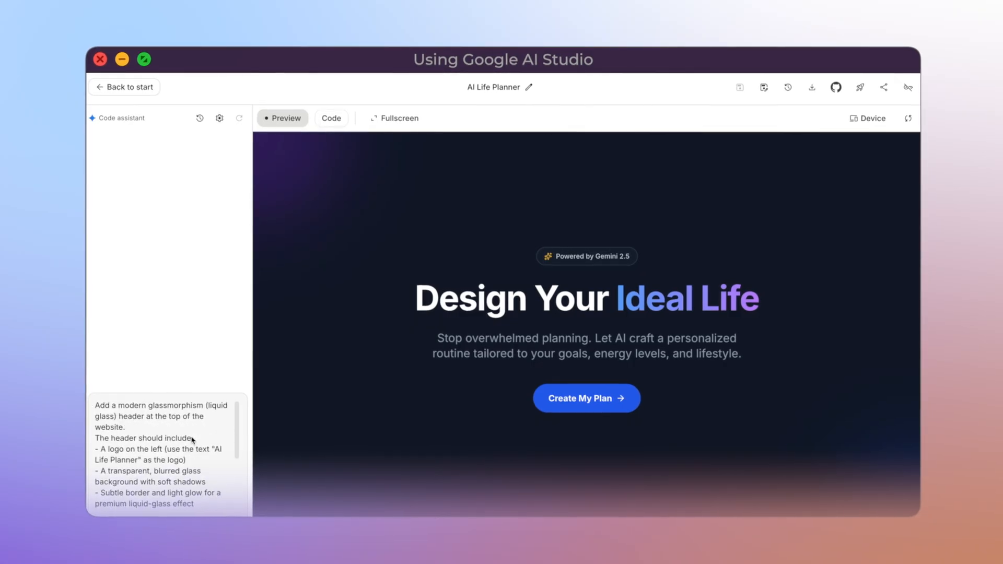
{"action": "mouse_move", "coordinate": [231, 440]}
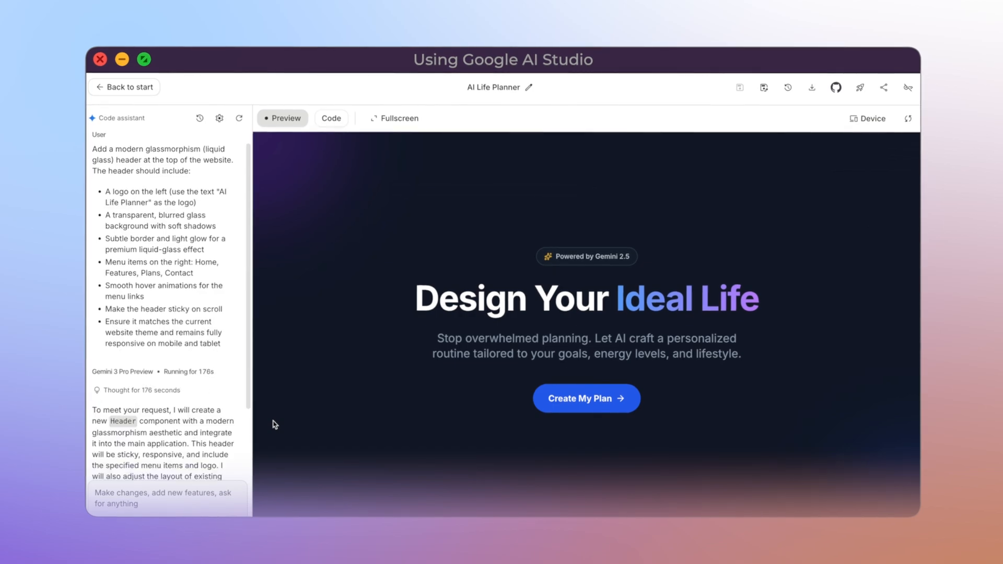
{"action": "scroll", "scroll_direction": "down", "scroll_amount": 3}
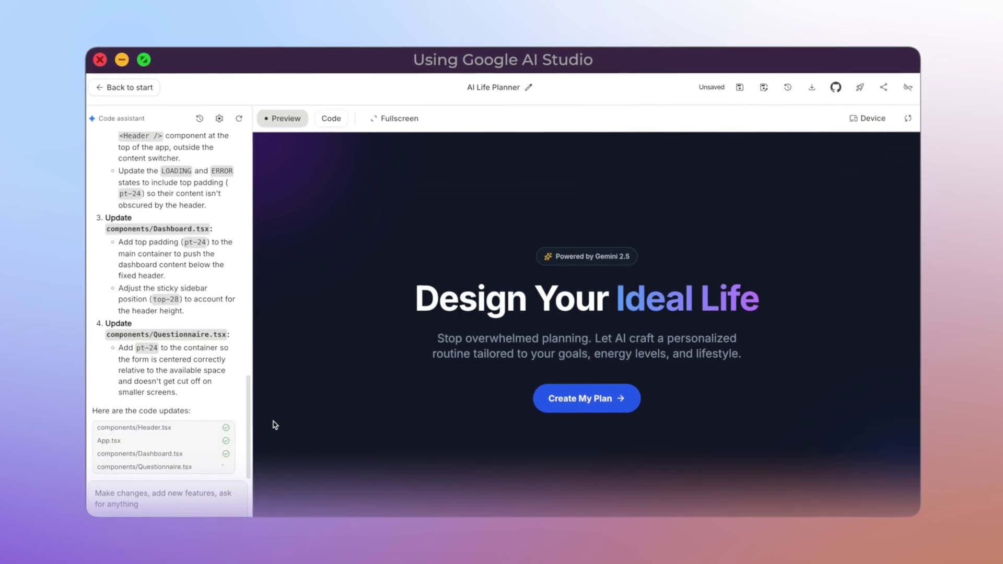
{"action": "scroll", "scroll_direction": "down", "scroll_amount": 3}
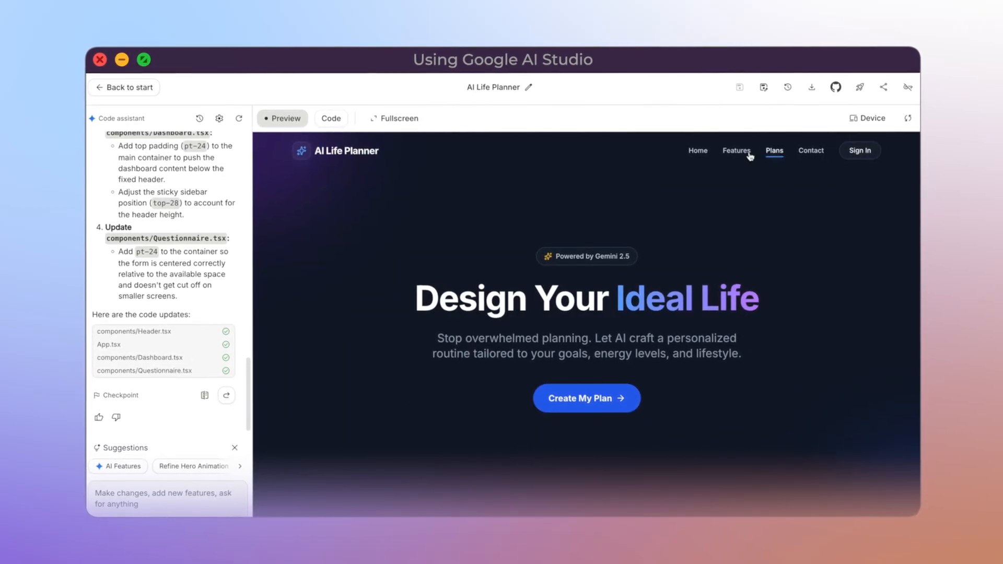
{"action": "mouse_move", "coordinate": [305, 152]}
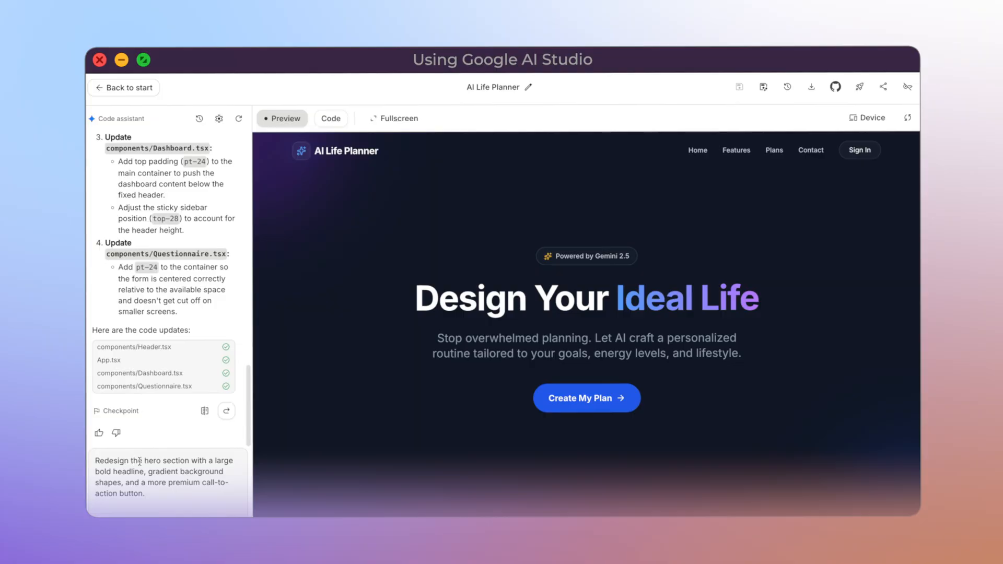
Step: Send the 'Master Your Day with AI Intelligence' hero redesign and view it fullscreen
{"action": "key", "text": "Return"}
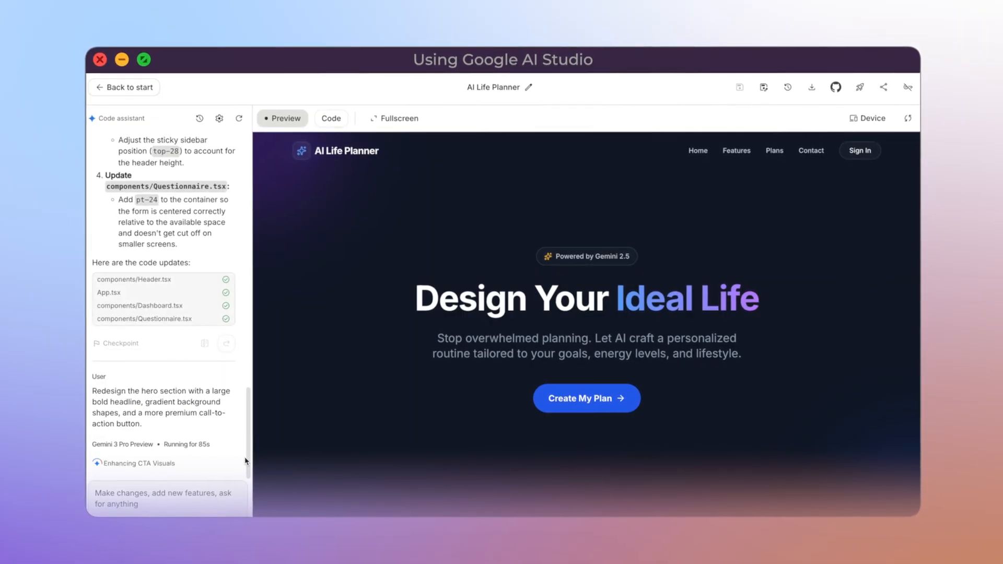
{"action": "scroll", "scroll_direction": "down", "scroll_amount": 3}
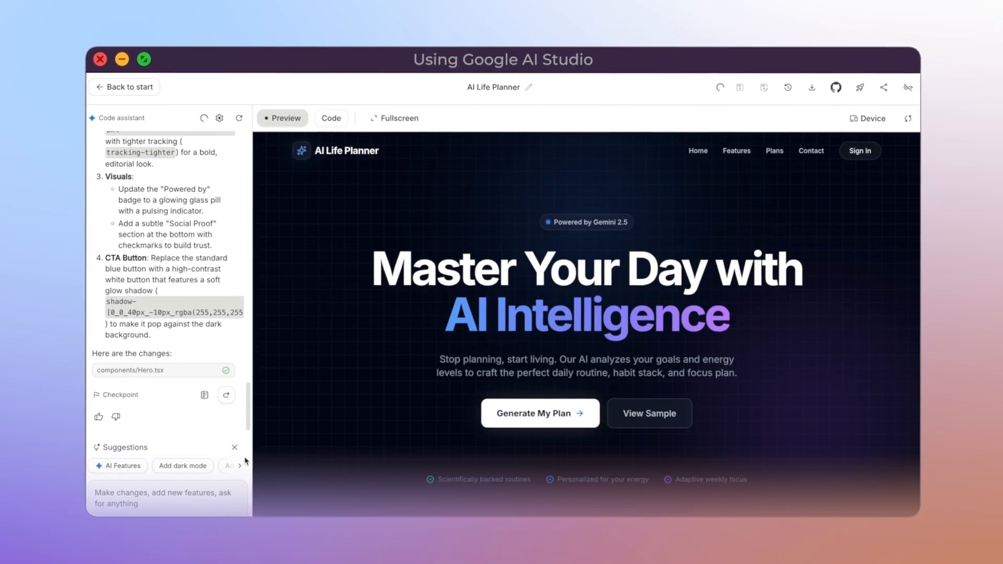
{"action": "left_click", "coordinate": [395, 117]}
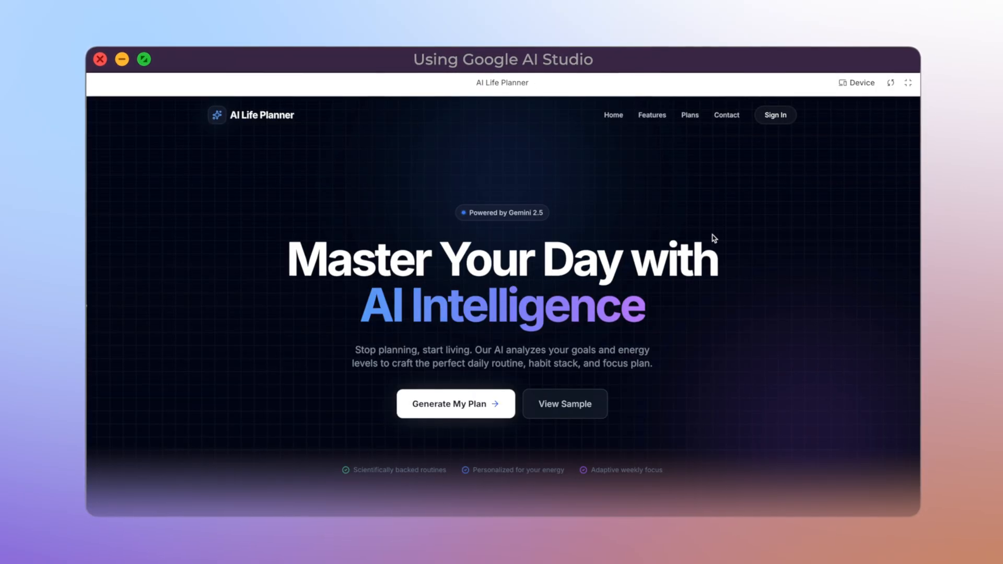
{"action": "mouse_move", "coordinate": [820, 297]}
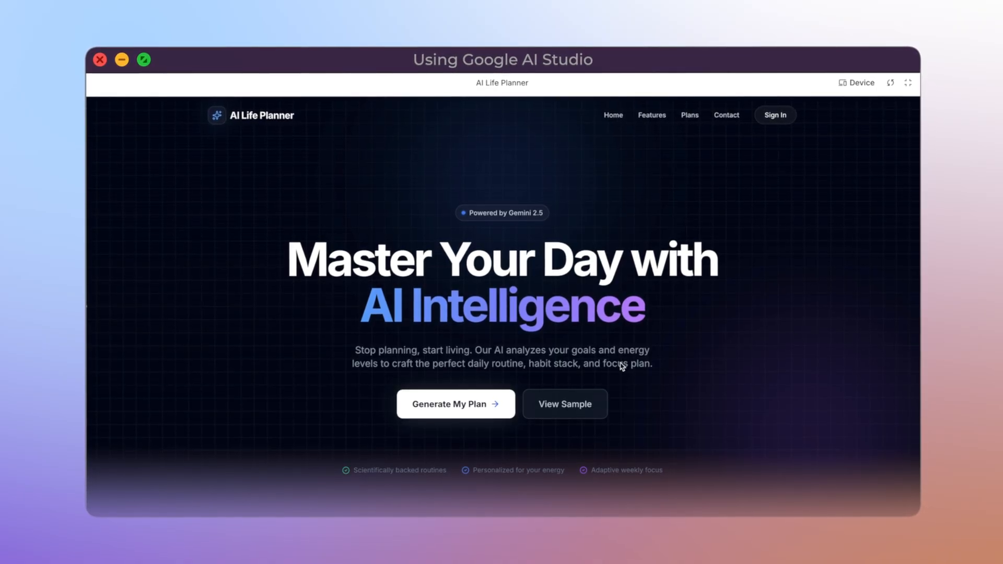
{"action": "mouse_move", "coordinate": [695, 123]}
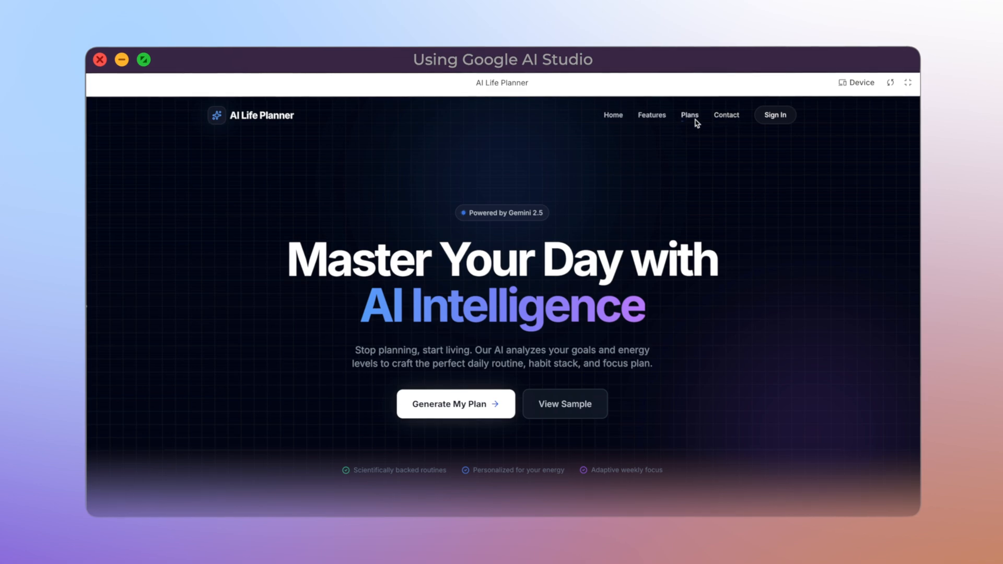
{"action": "mouse_move", "coordinate": [622, 123]}
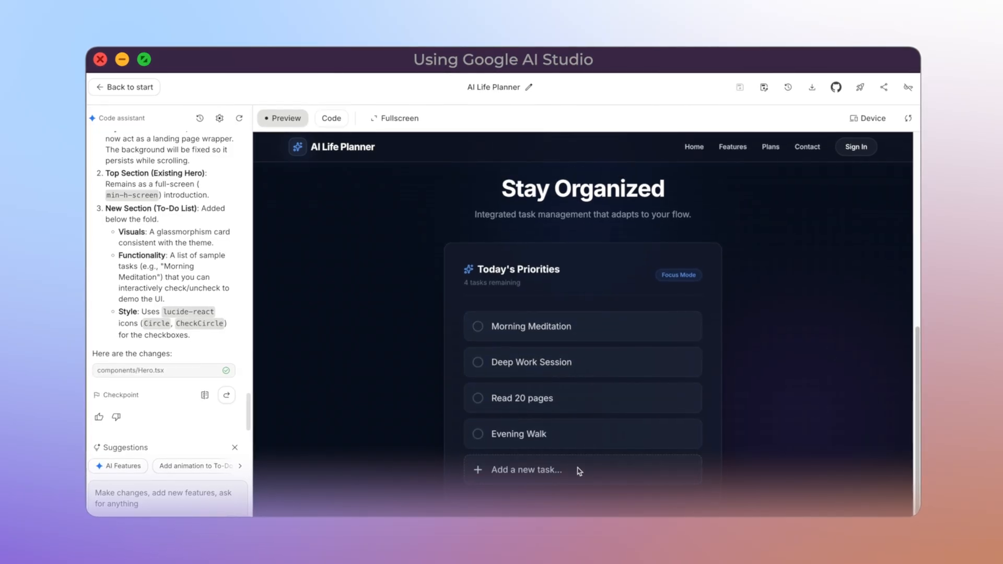
Step: Test adding a task to Today's Priorities, then save the project to GitHub
{"action": "left_click", "coordinate": [394, 117]}
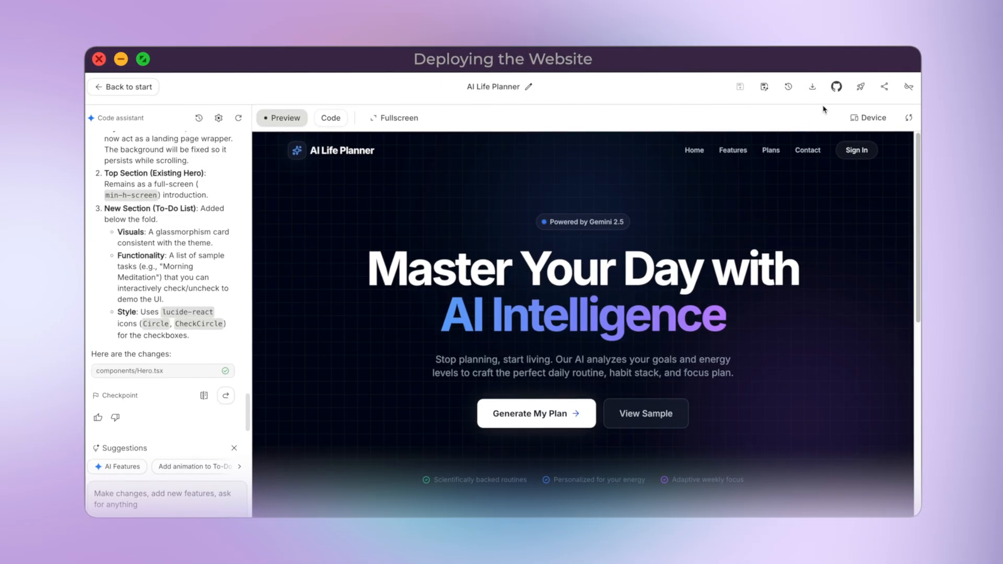
{"action": "left_click", "coordinate": [835, 86]}
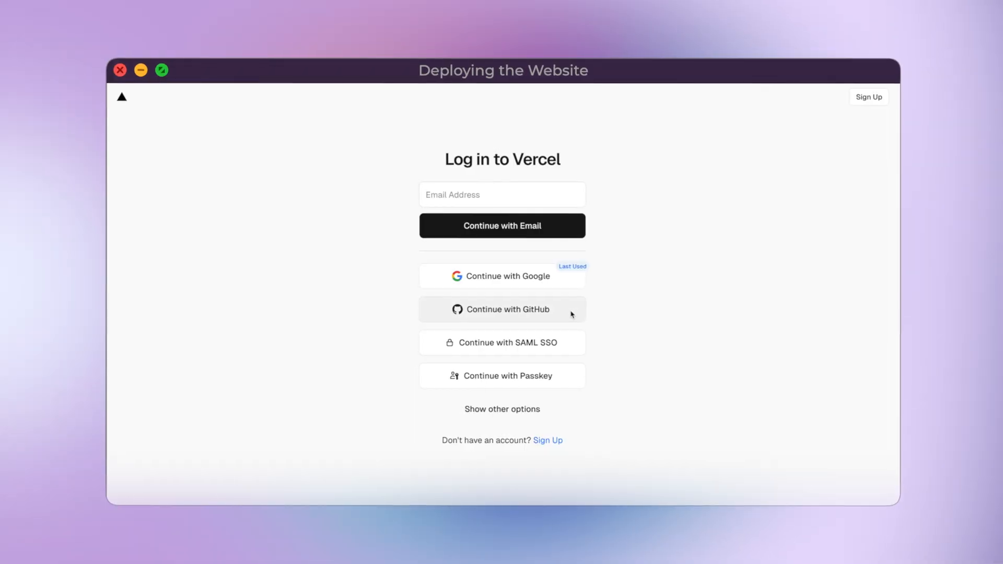
Step: Sign in to Vercel with GitHub, import the Life-Planner repository and deploy it
{"action": "left_click", "coordinate": [501, 308]}
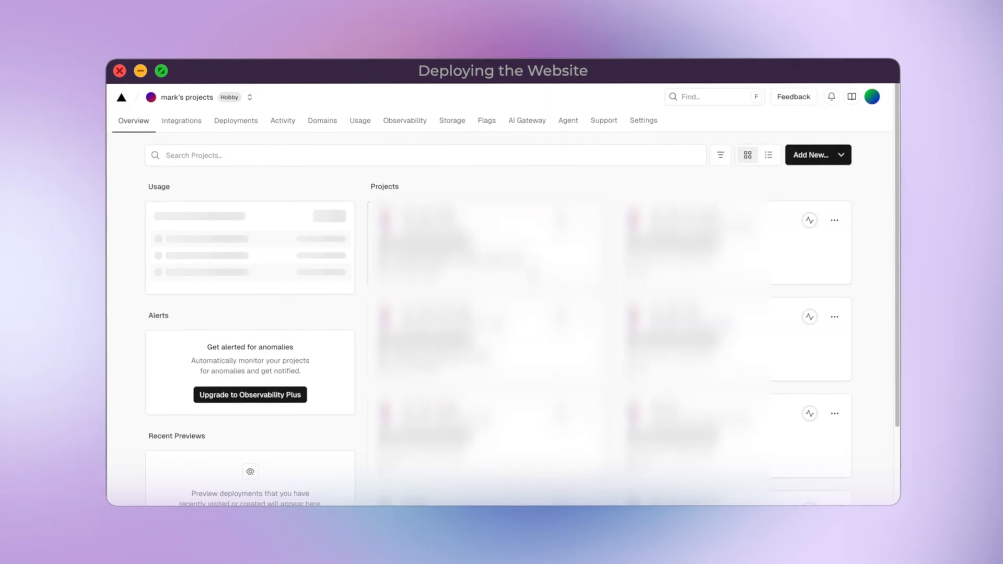
{"action": "left_click", "coordinate": [812, 155]}
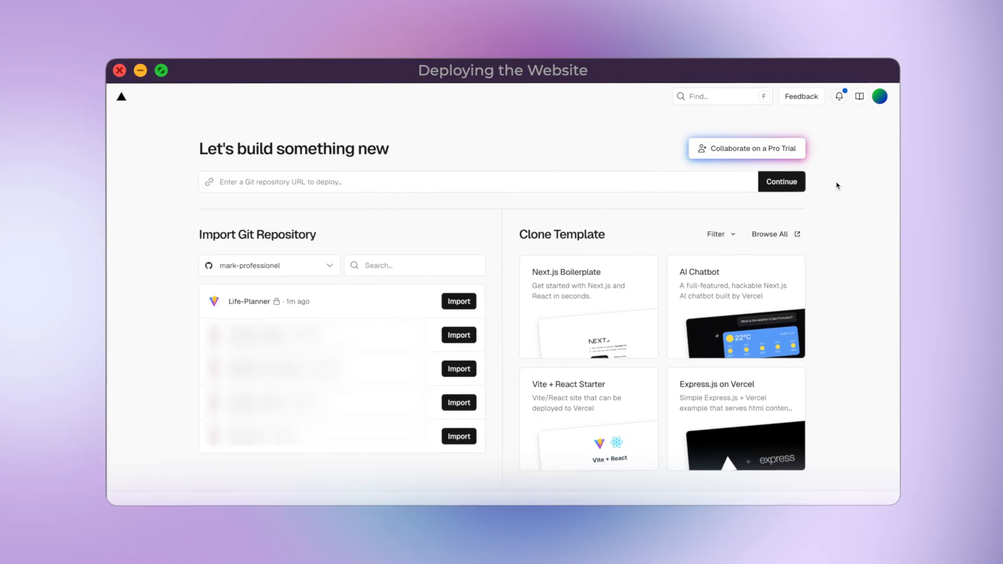
{"action": "left_click", "coordinate": [458, 301]}
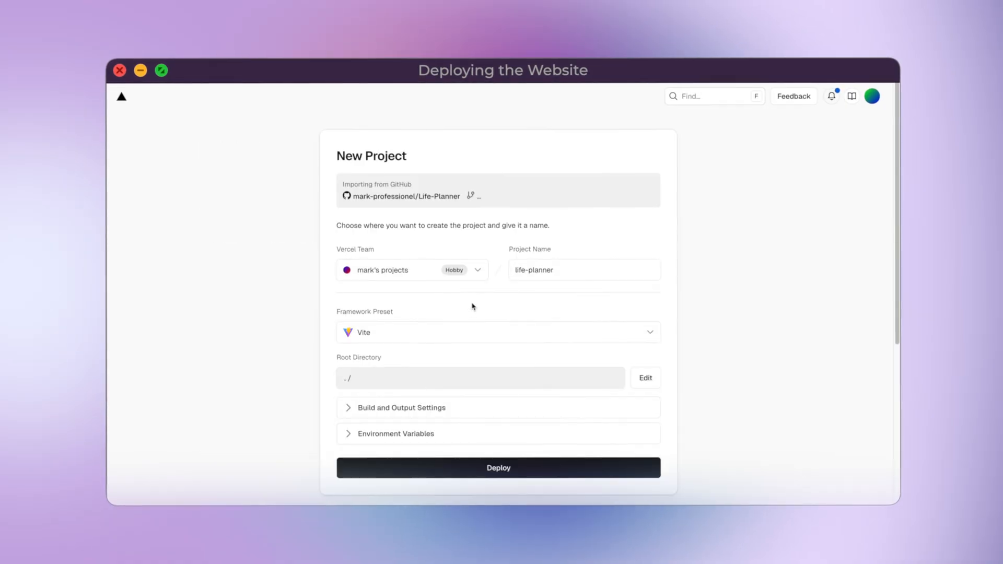
{"action": "left_click", "coordinate": [498, 467]}
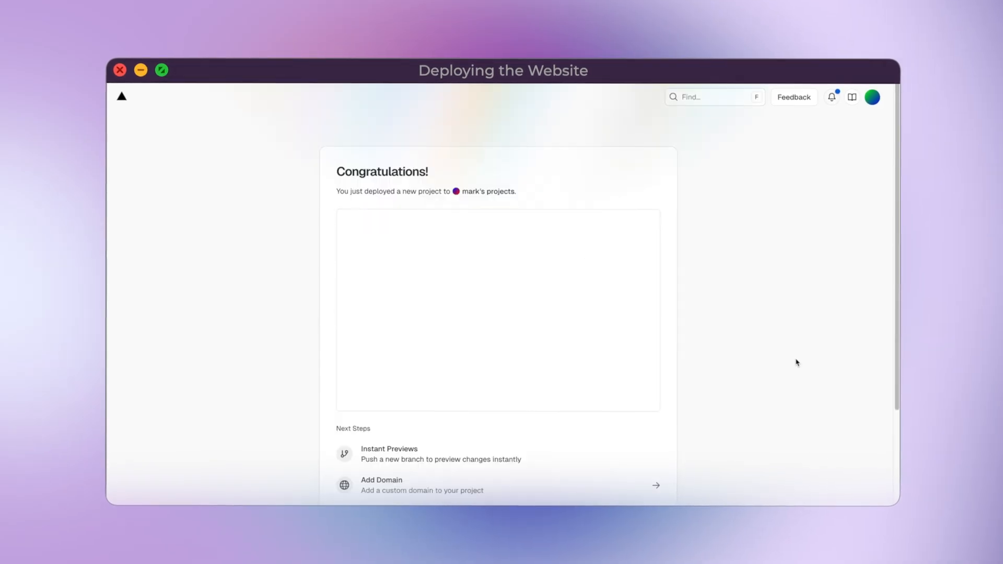
Step: Open the life-planner project dashboard and visit the live site at its vercel.app domain
{"action": "scroll", "scroll_direction": "down", "scroll_amount": 3}
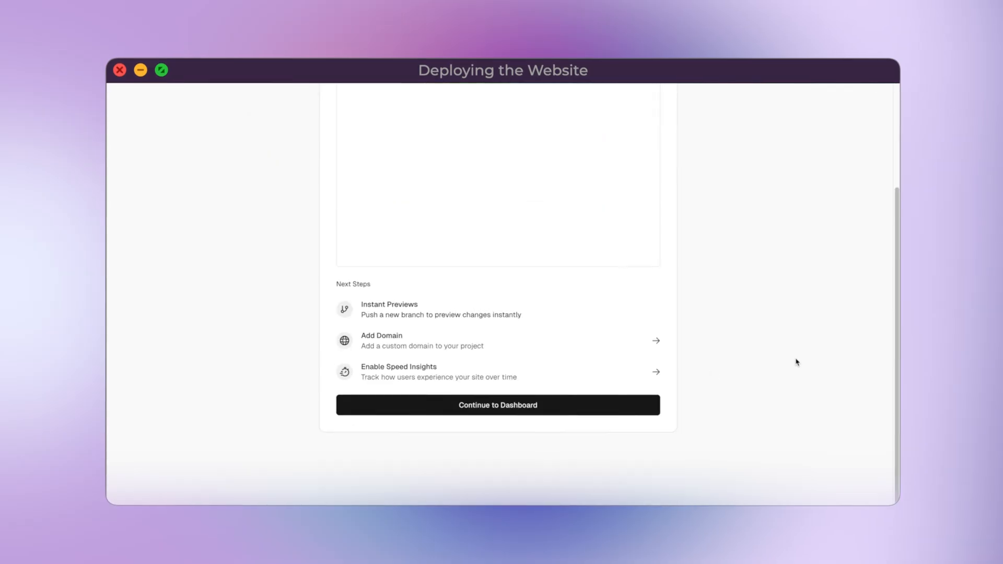
{"action": "scroll", "scroll_direction": "up", "scroll_amount": 3}
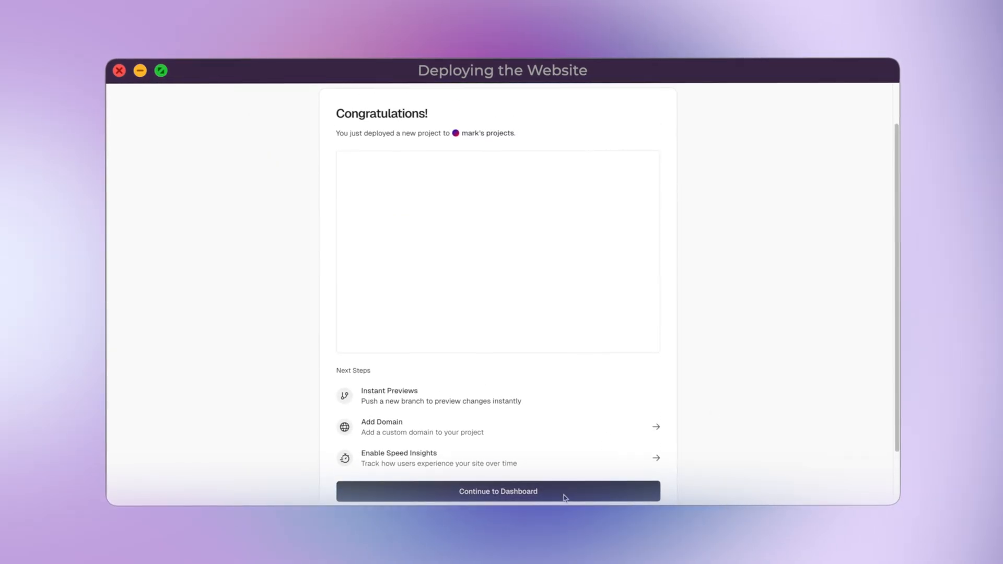
{"action": "left_click", "coordinate": [498, 491]}
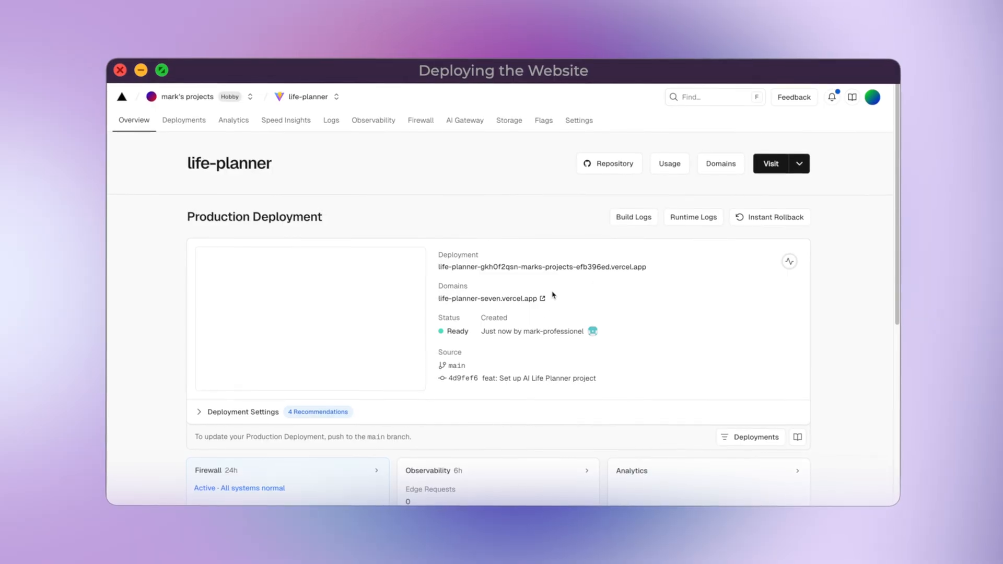
{"action": "left_click", "coordinate": [770, 163]}
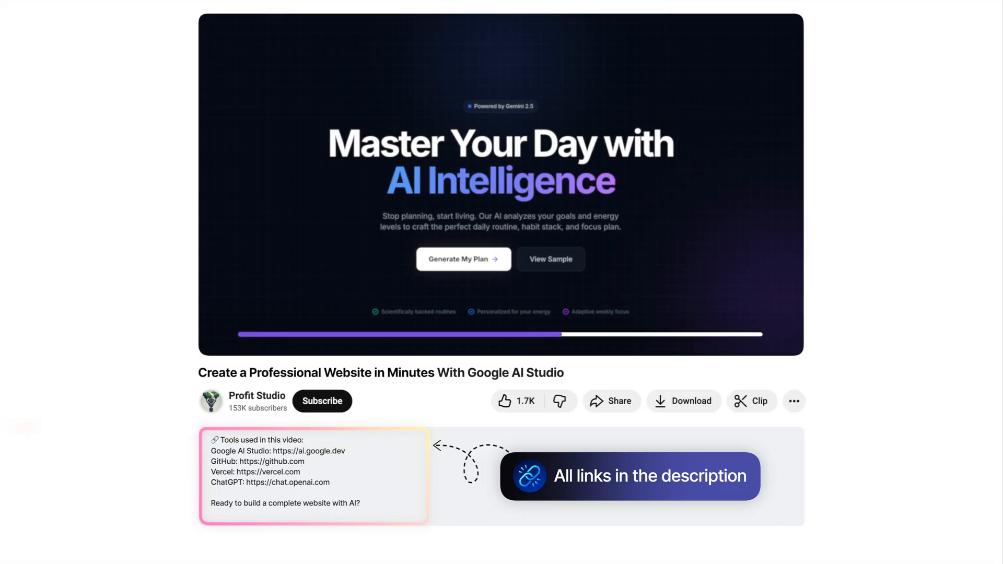
Step: Like the 'Create a Professional Website in Minutes With Google AI Studio' video and subscribe to its channel
{"action": "left_click", "coordinate": [505, 401]}
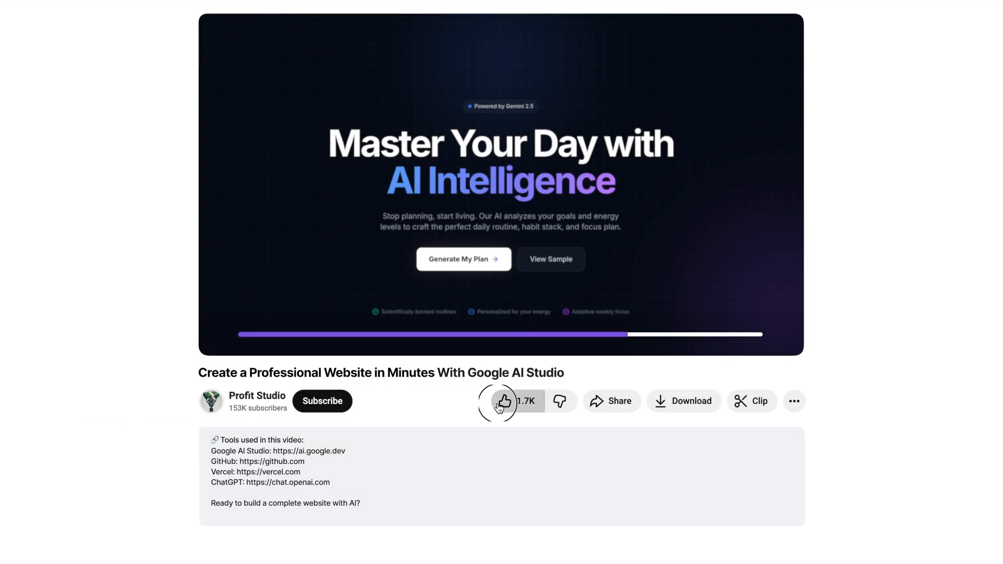
{"action": "left_click", "coordinate": [505, 402]}
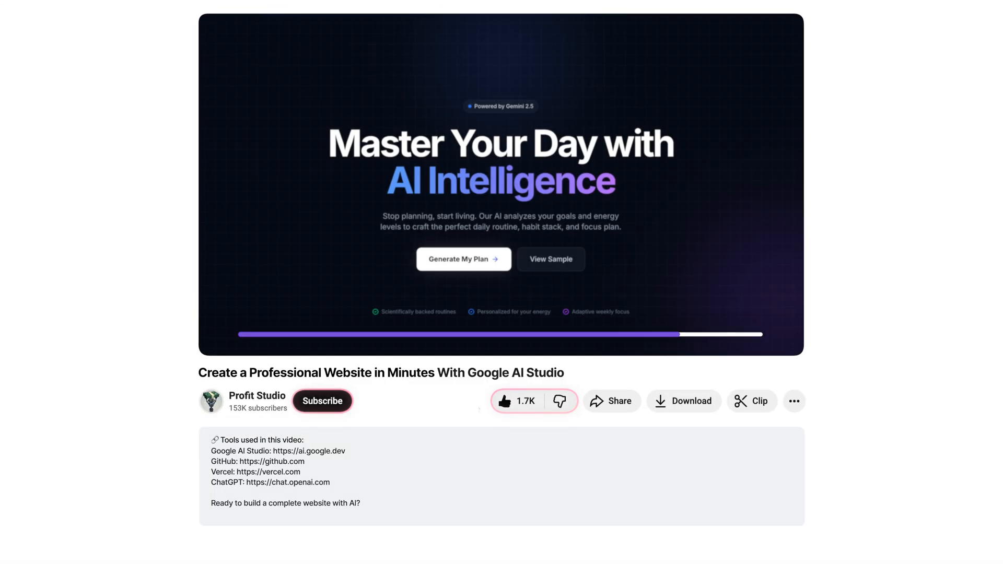